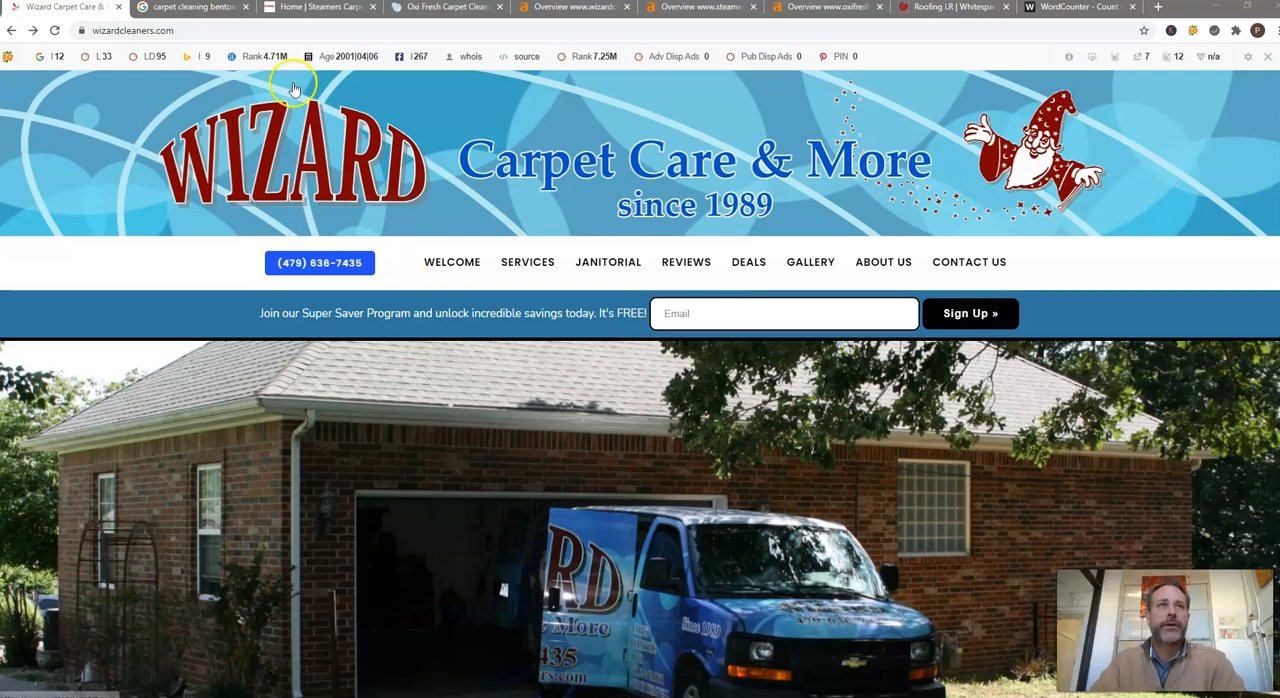
Step: Skim the wizardcleaners.com services and reviews, then switch to the 'carpet cleaning bentonville ar' results
scroll(down, 3)
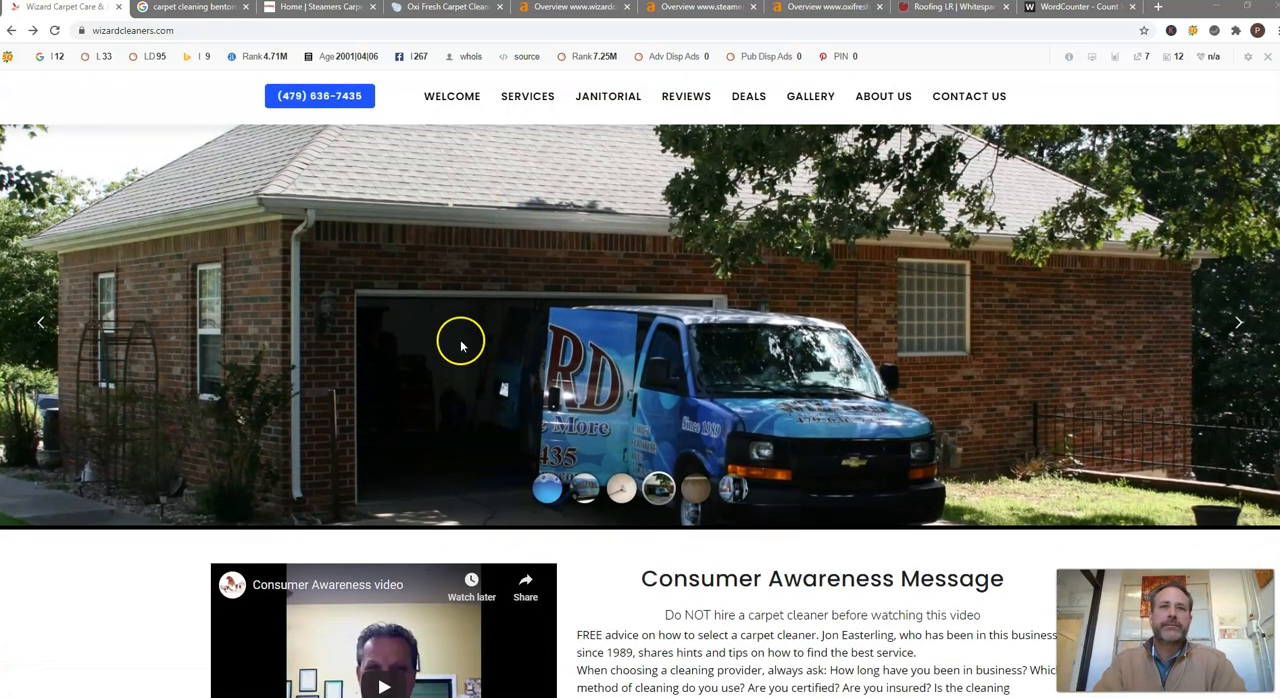
scroll(down, 3)
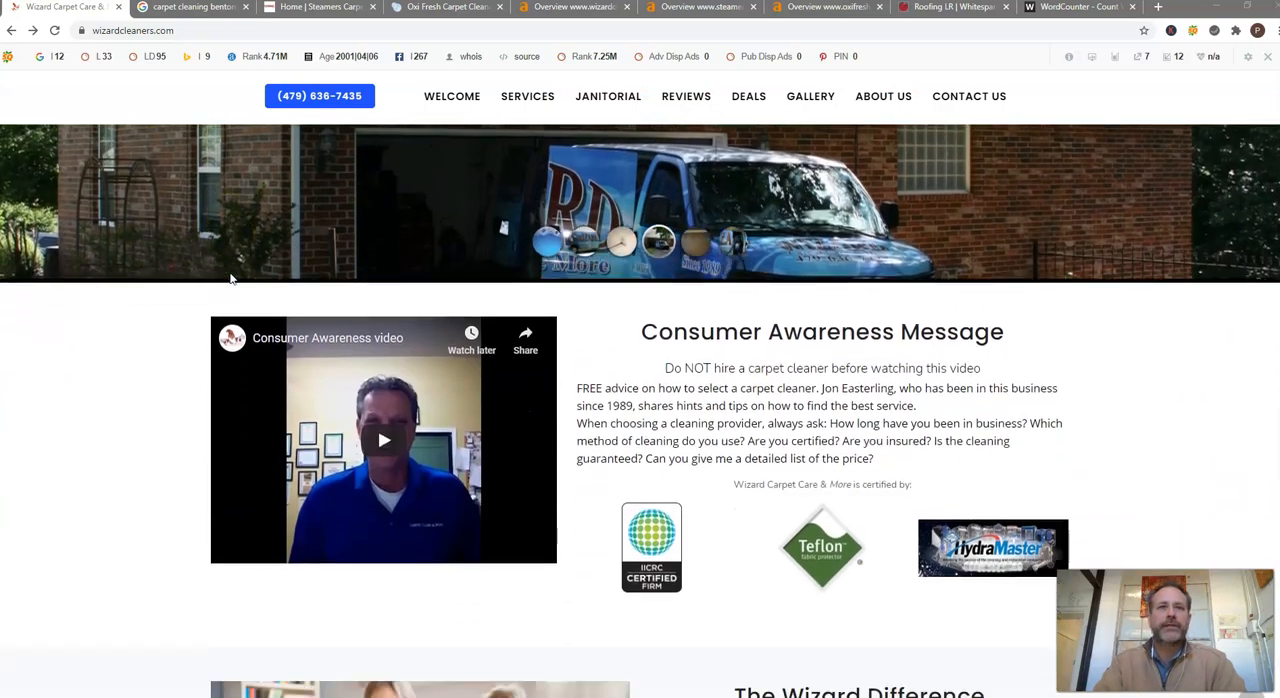
click(527, 96)
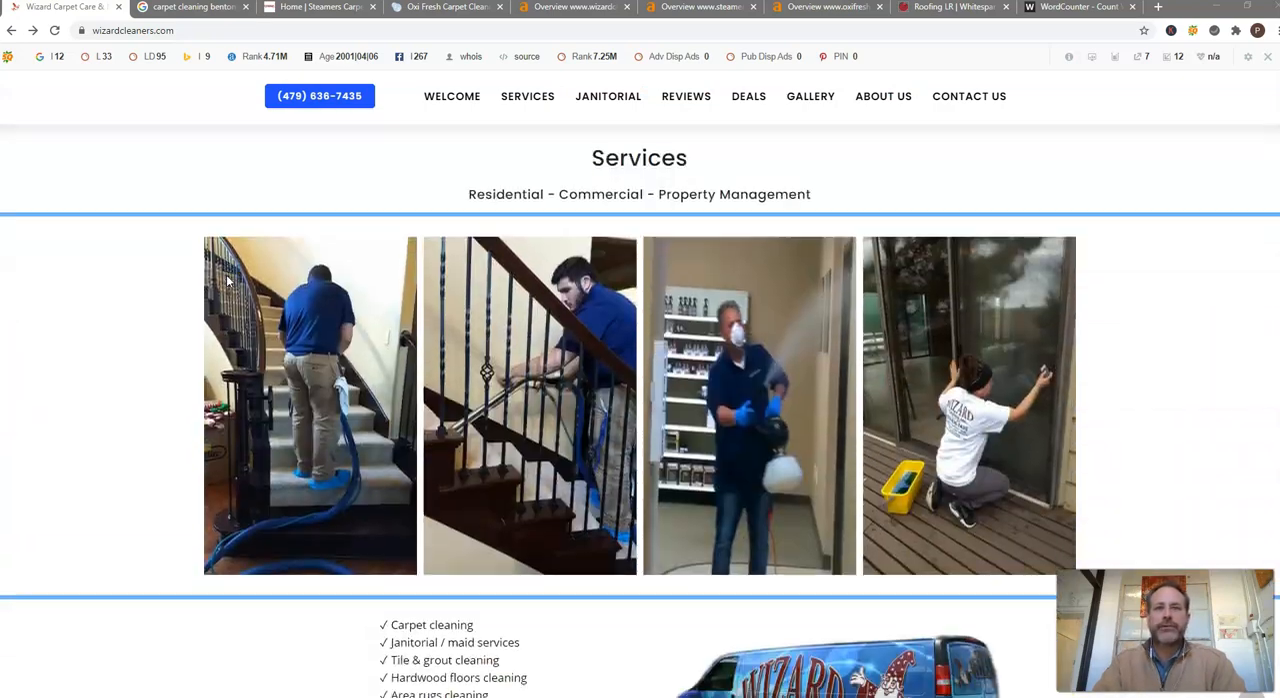
scroll(down, 3)
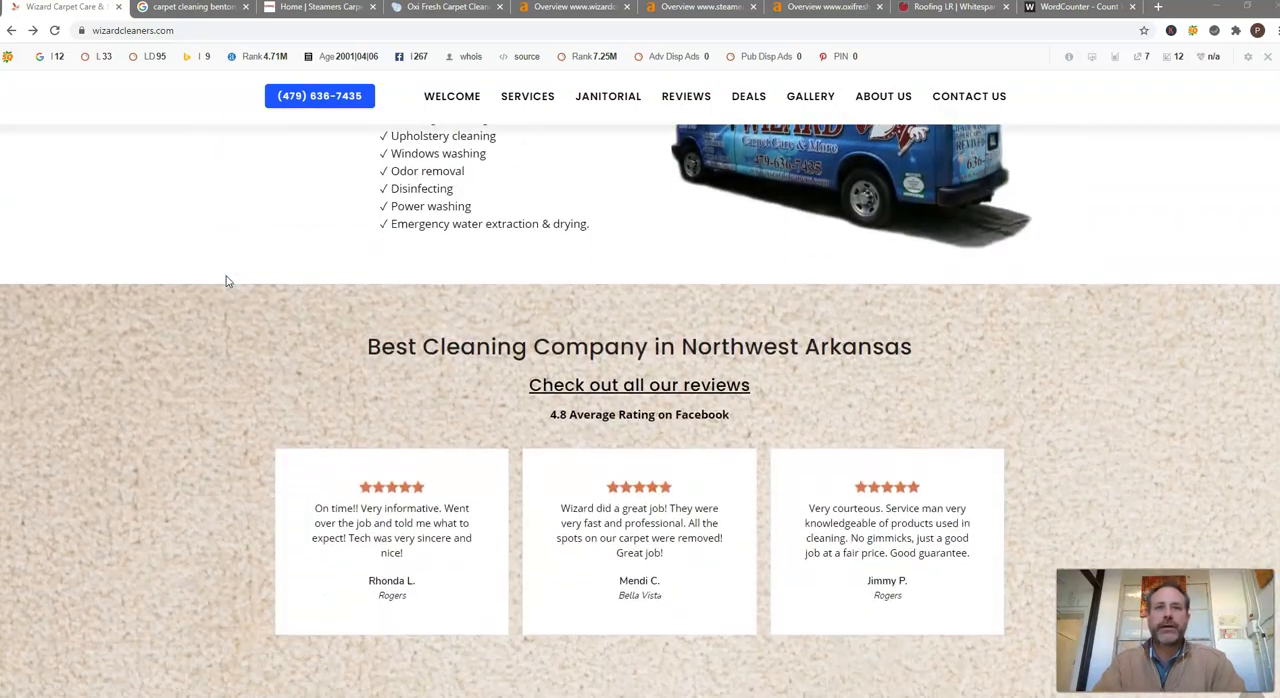
click(190, 7)
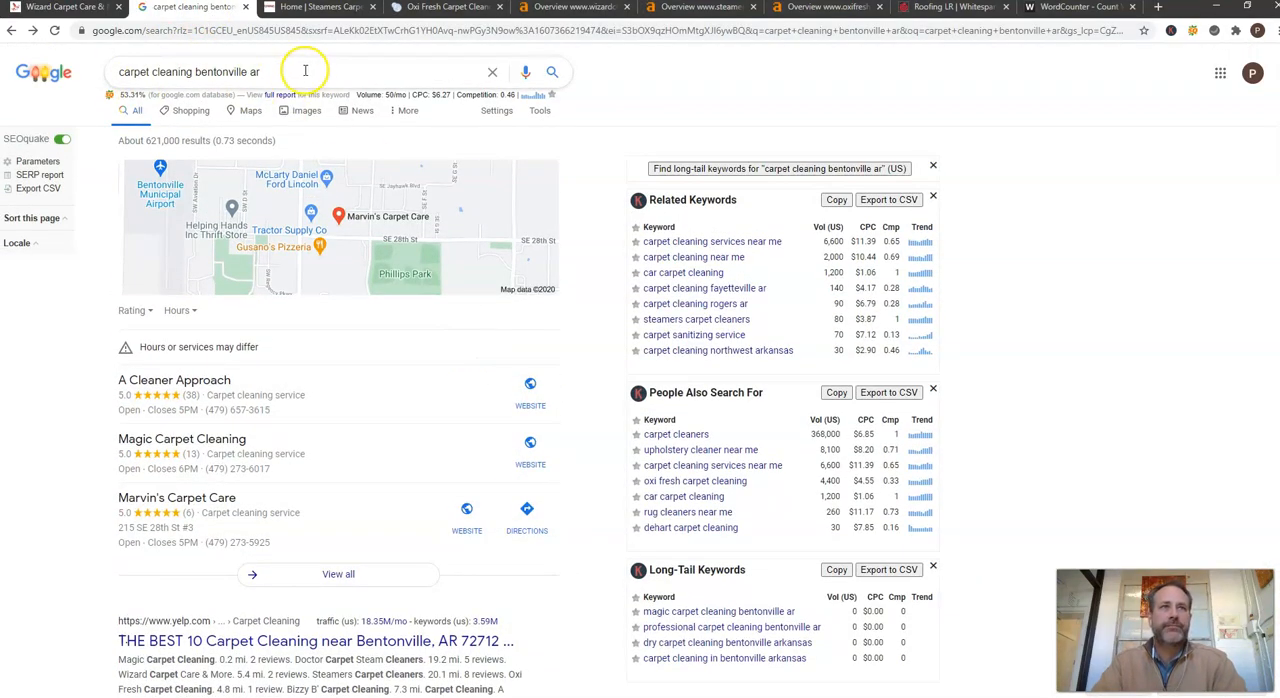
Step: Scroll the Bentonville carpet cleaning organic listings, then go back to the wizardcleaners.com tab
triple_click(189, 71)
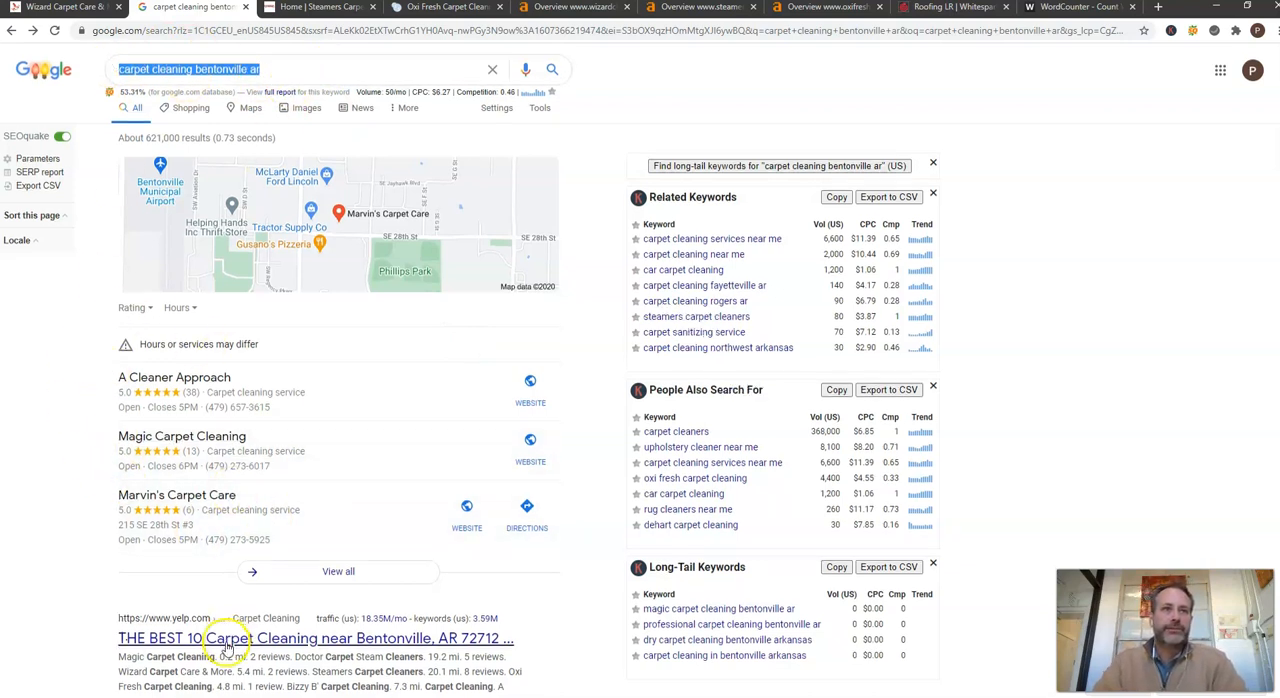
scroll(down, 3)
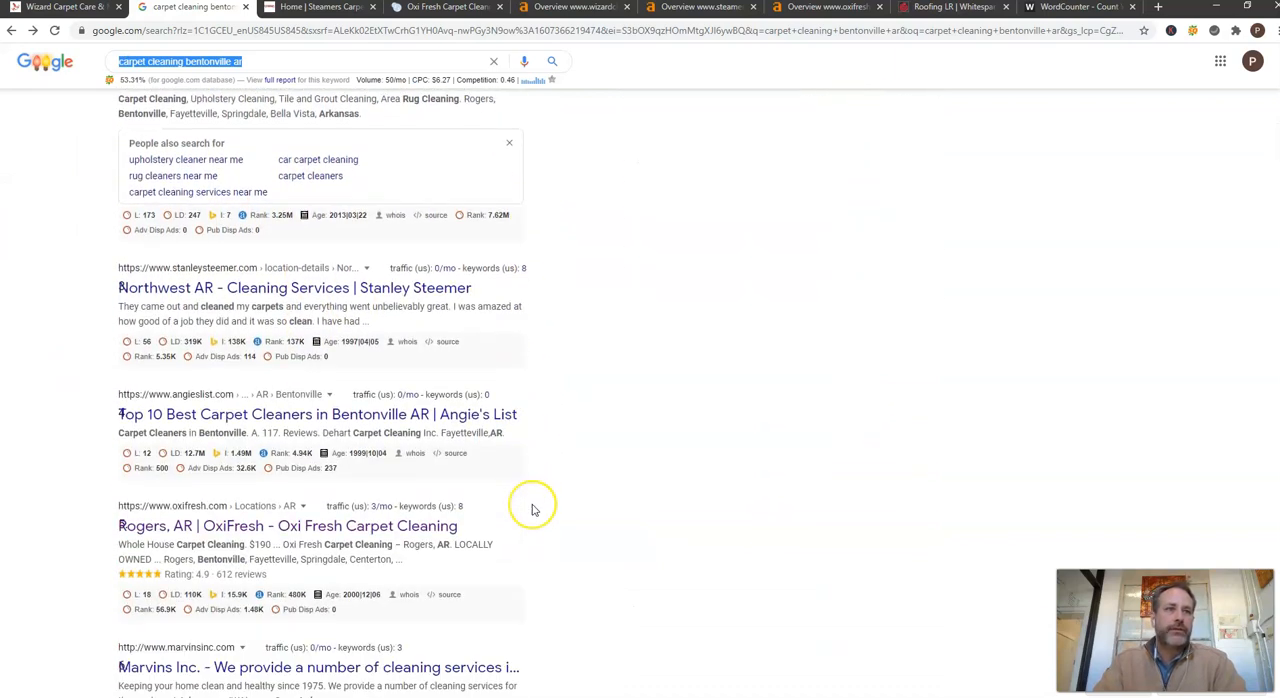
scroll(down, 3)
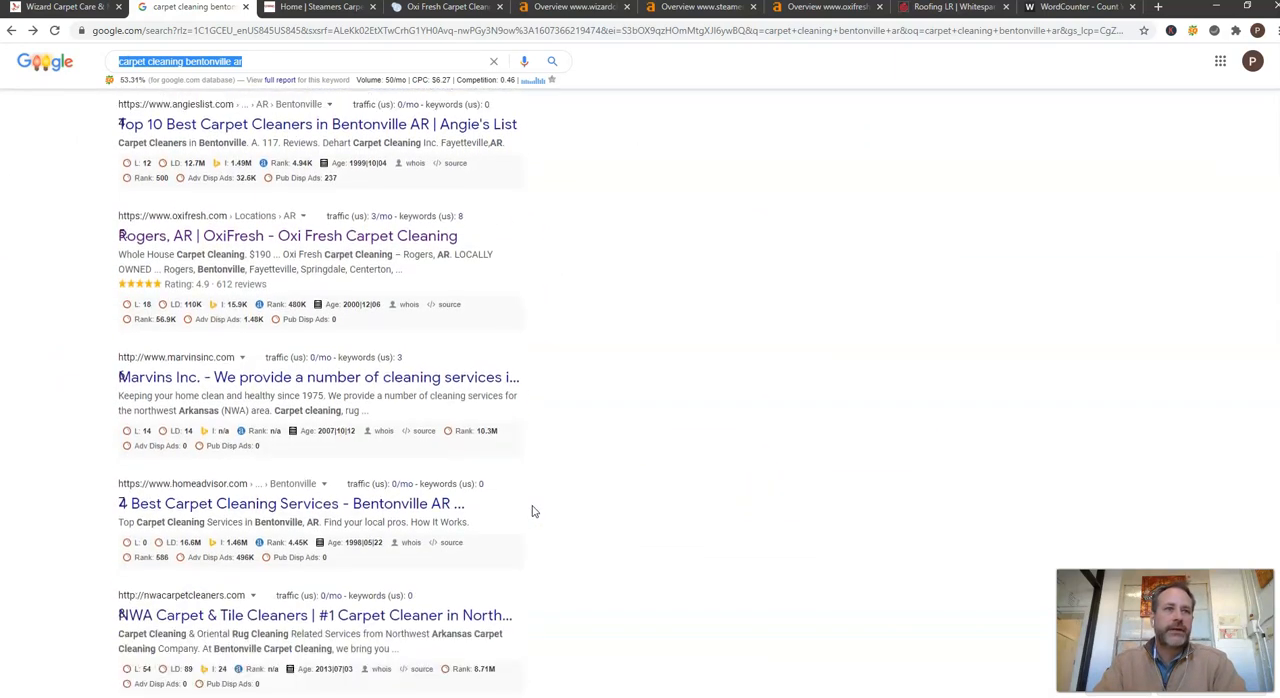
scroll(down, 3)
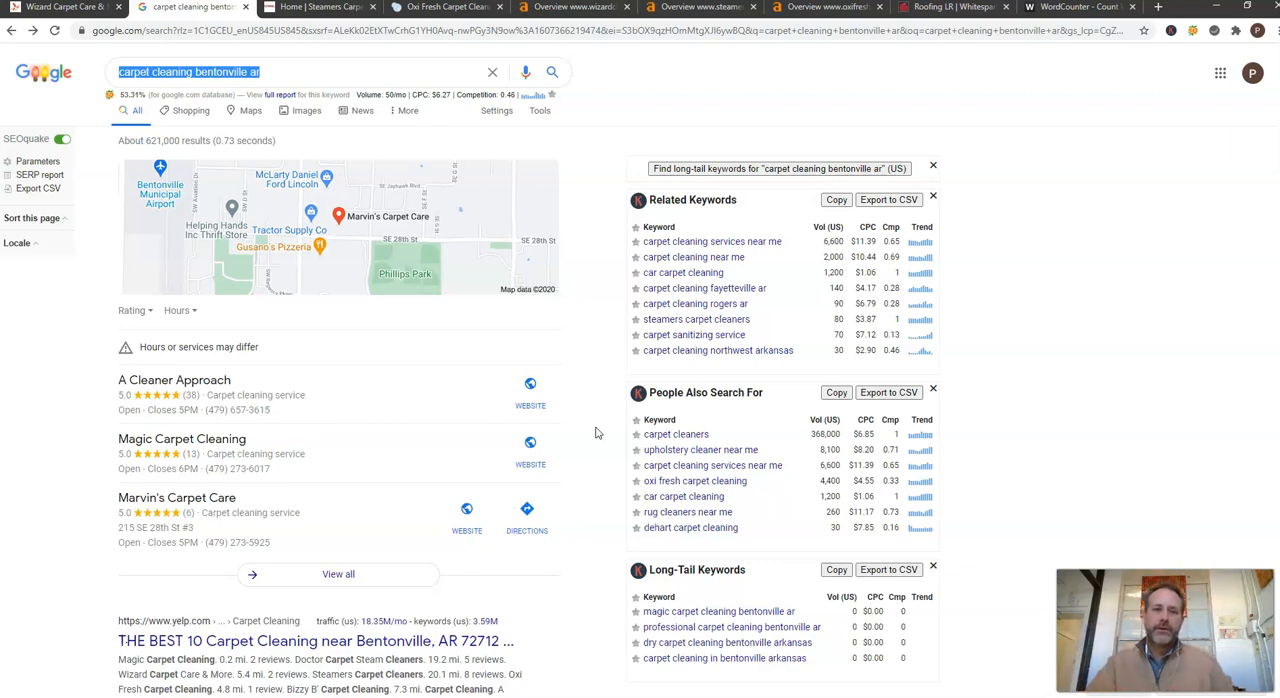
mouse_move(460, 196)
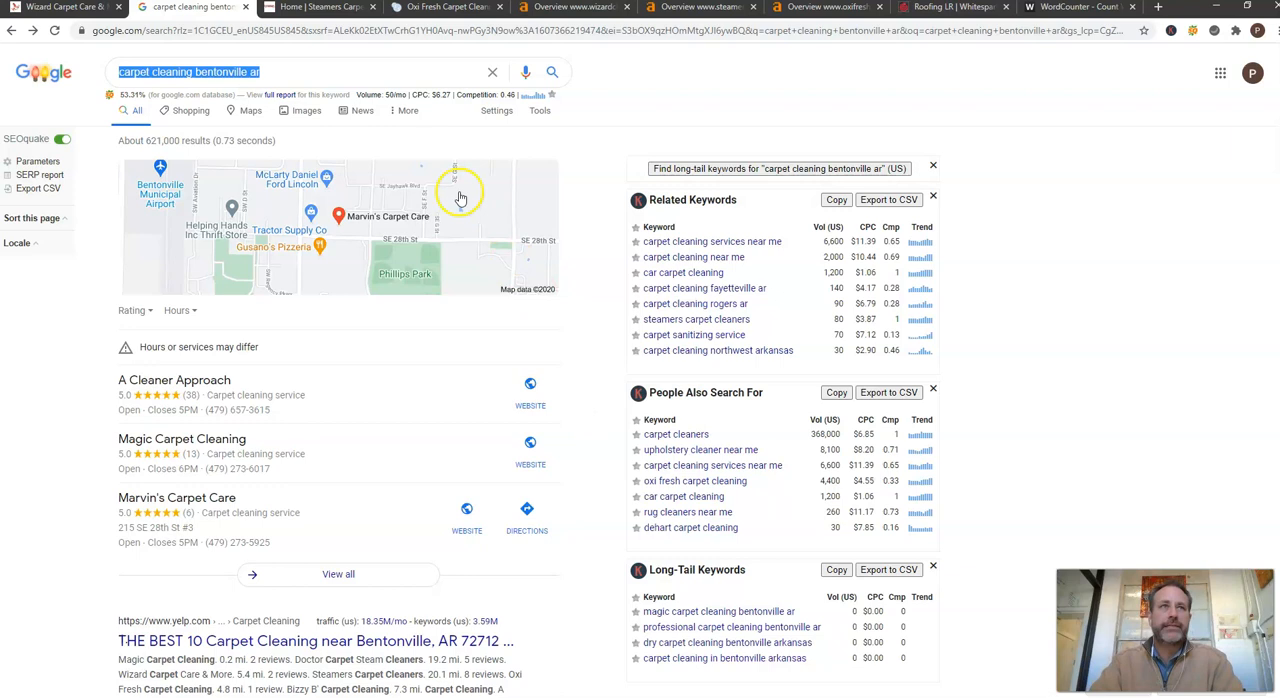
click(60, 7)
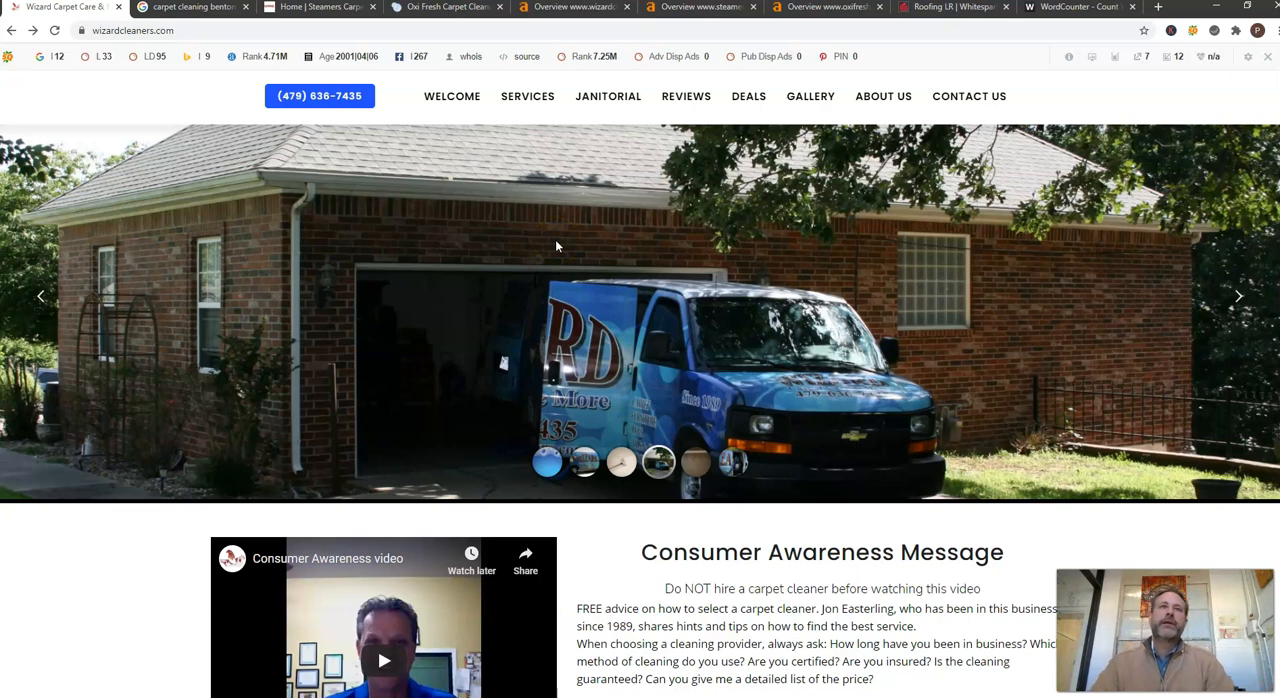
click(165, 30)
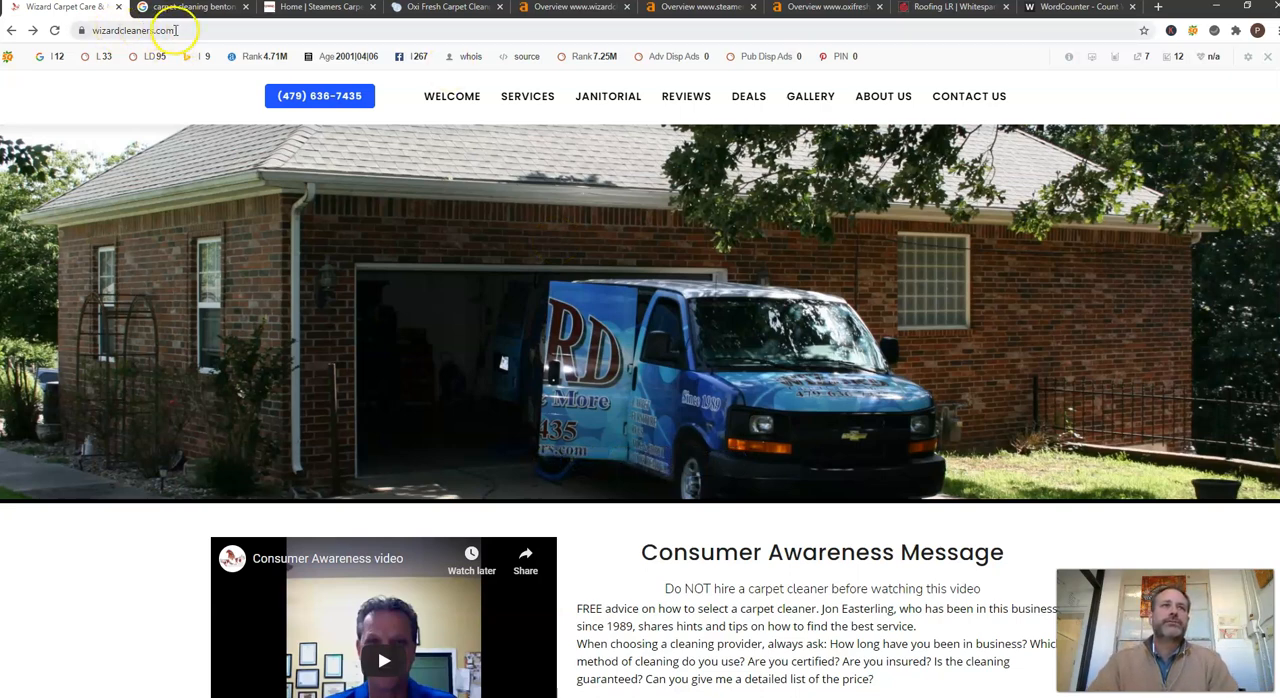
click(190, 7)
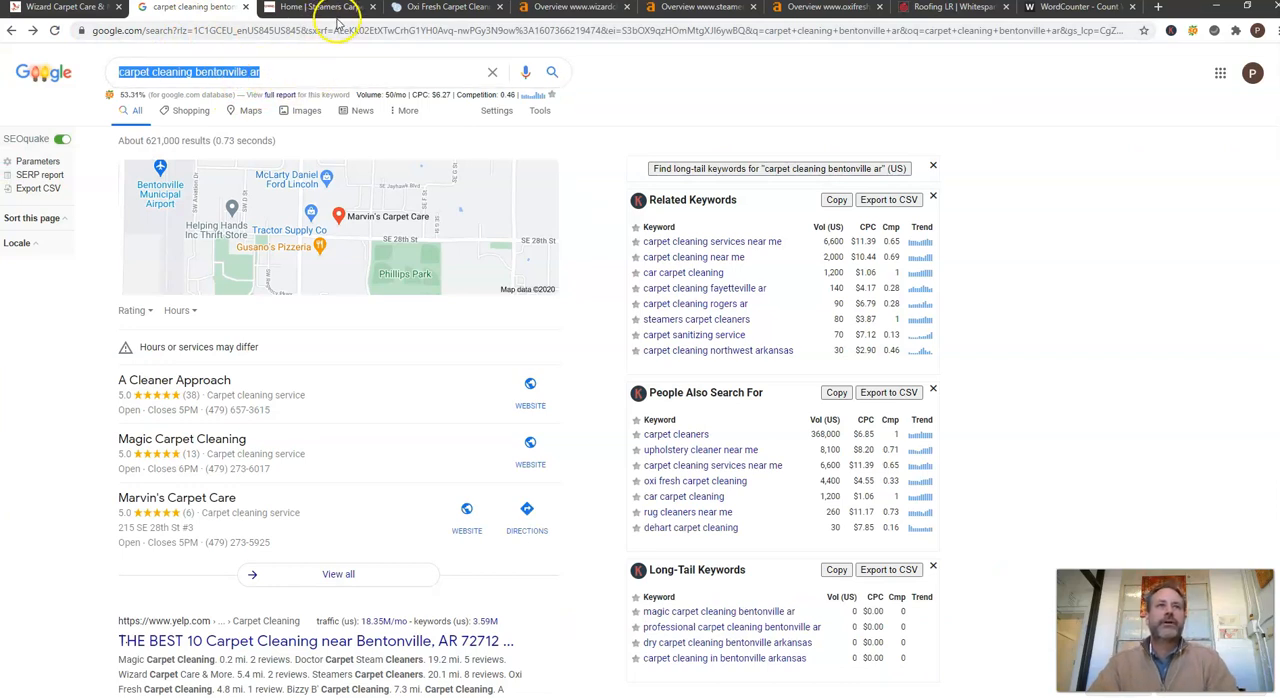
mouse_move(584, 596)
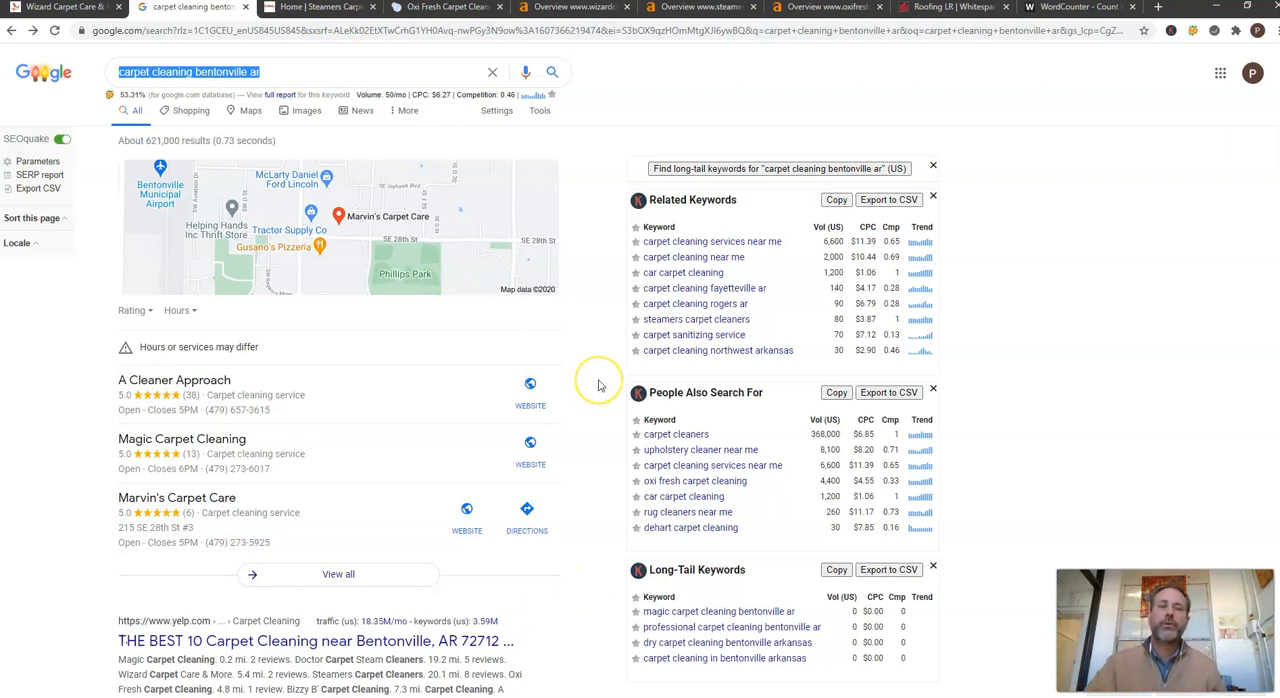
mouse_move(600, 382)
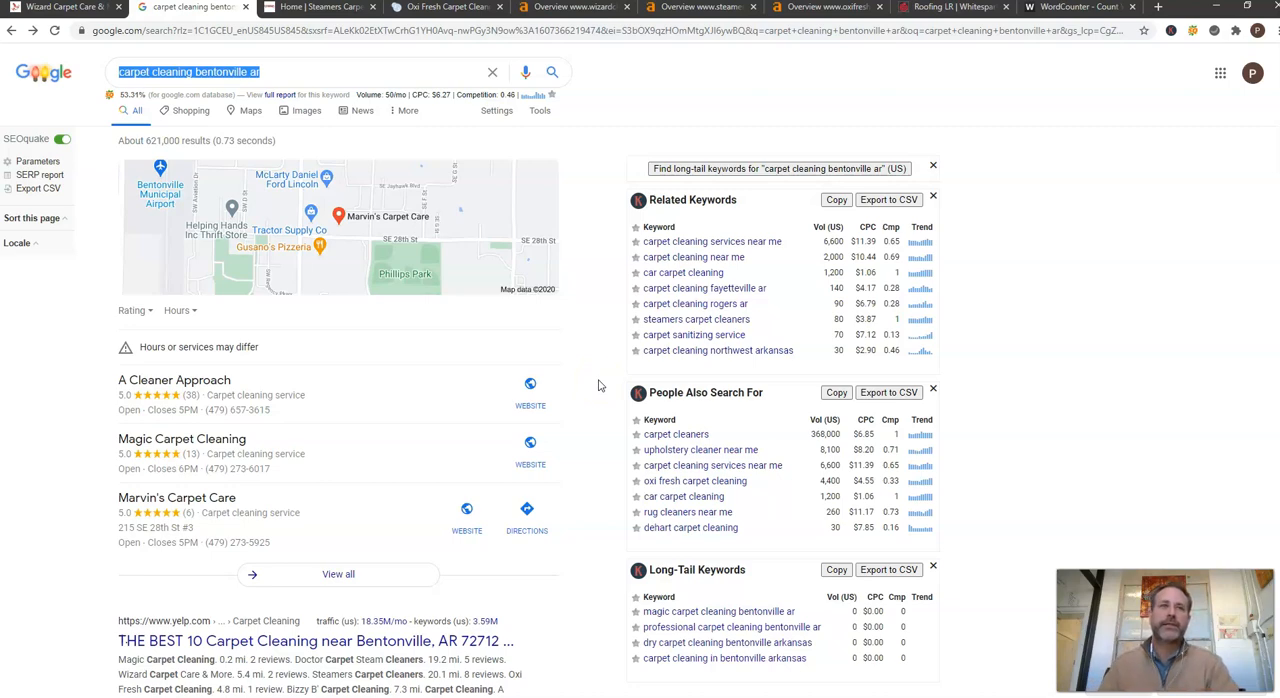
click(60, 7)
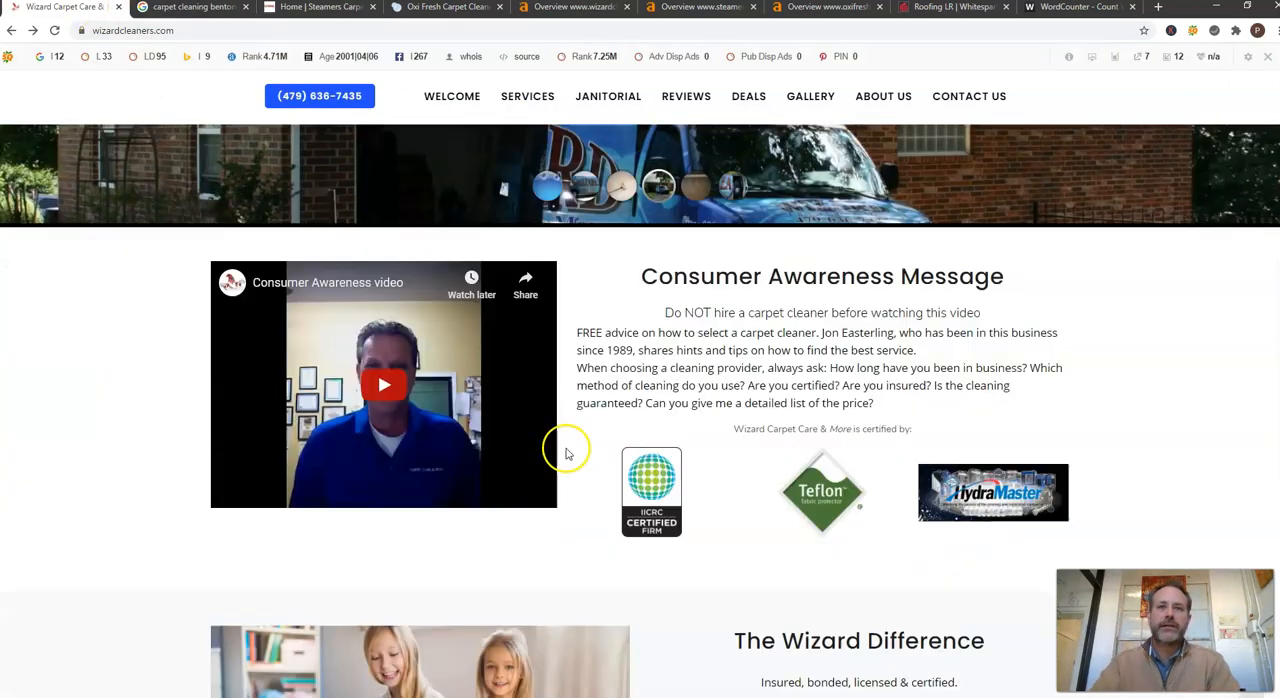
scroll(down, 3)
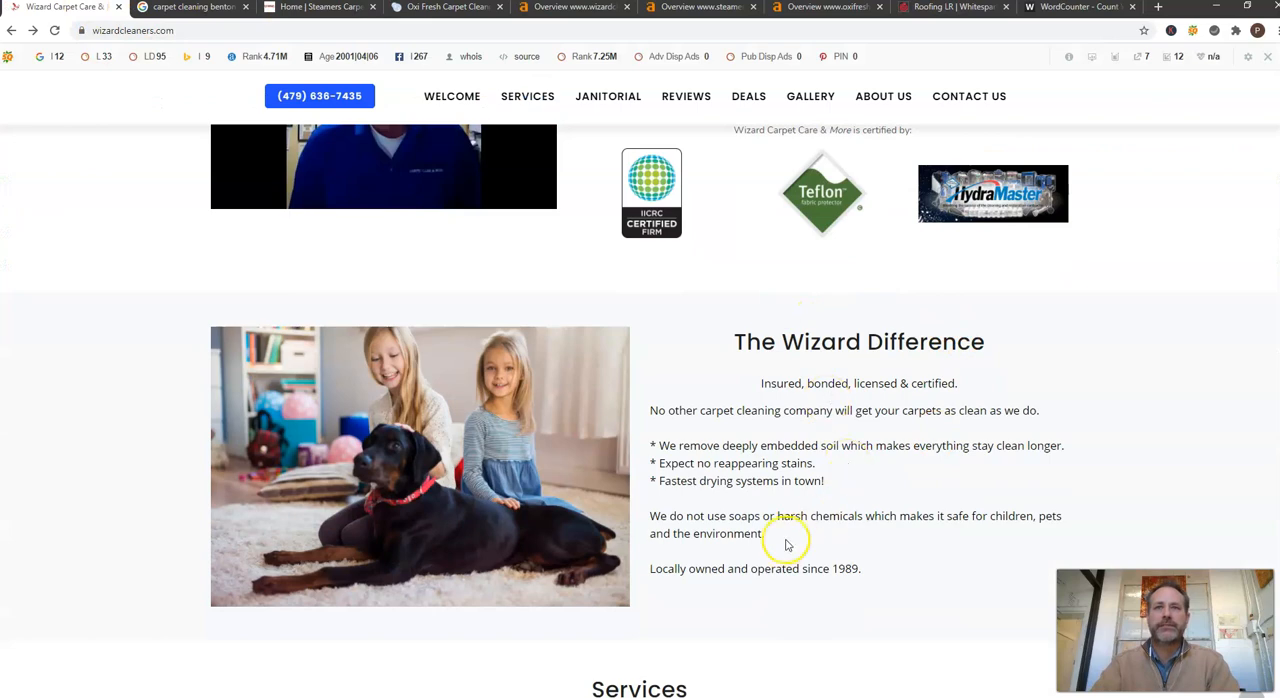
scroll(down, 3)
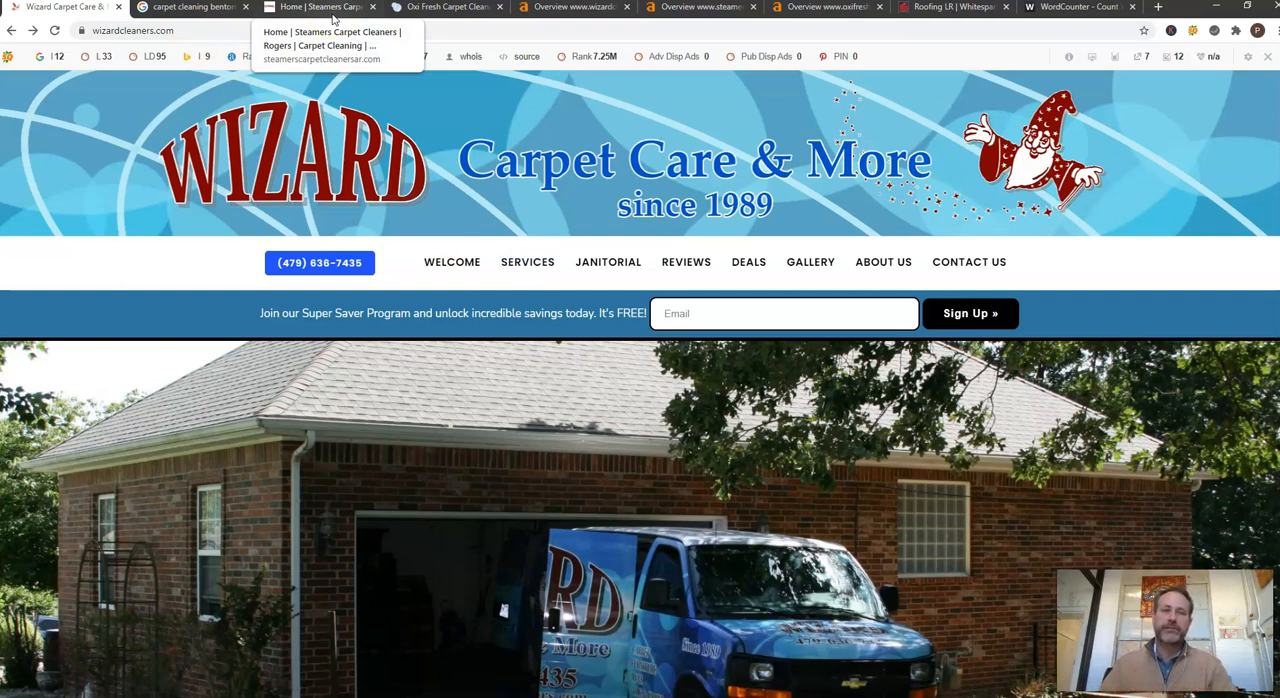
Step: Open the 67 organic keywords from the wizardcleaners.com Ahrefs overview
click(572, 7)
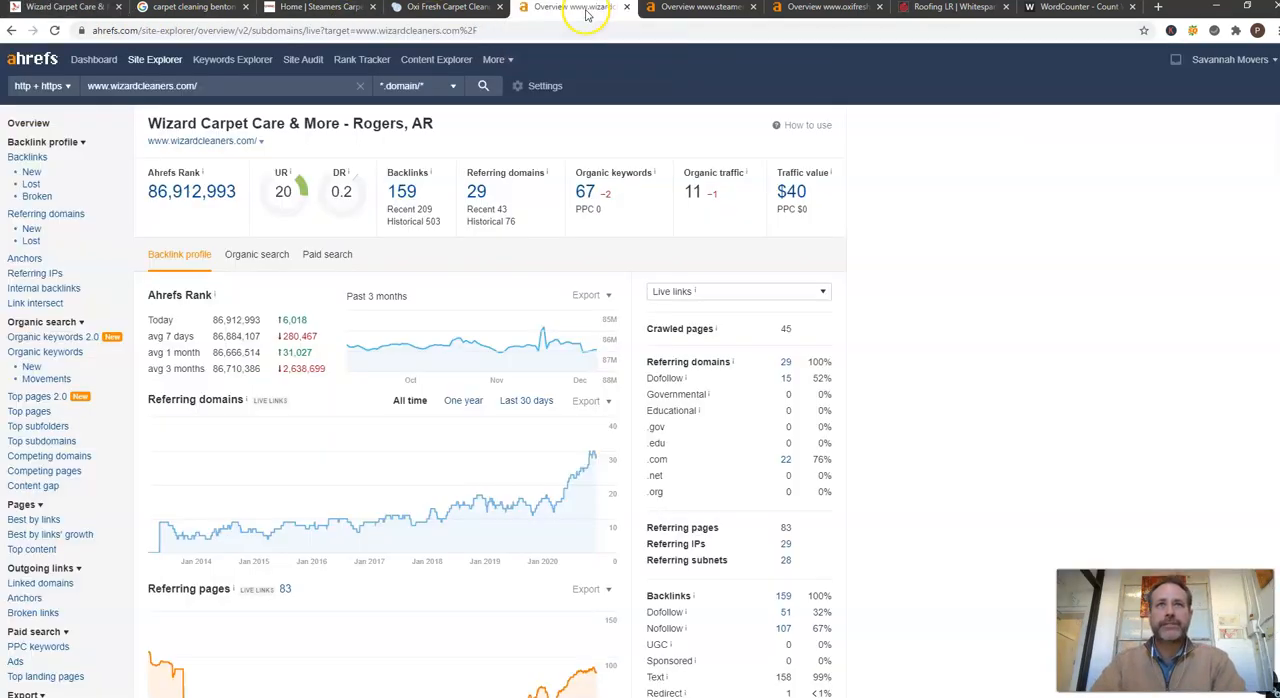
mouse_move(285, 137)
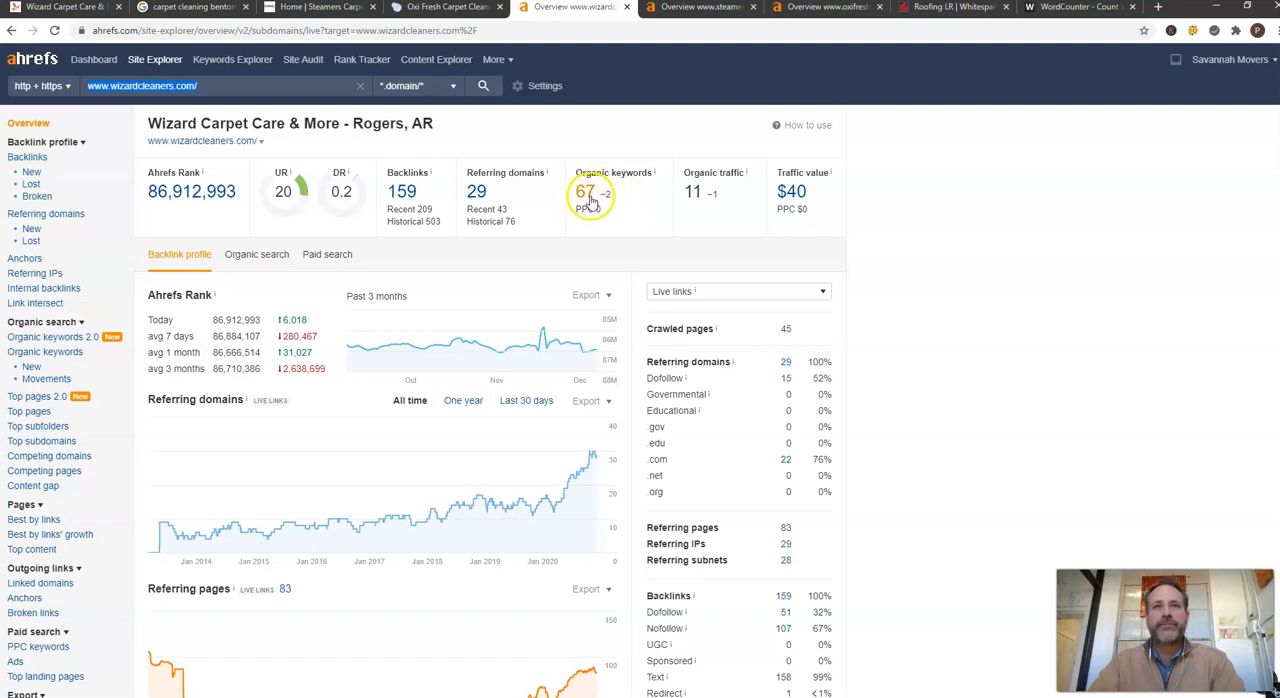
click(585, 191)
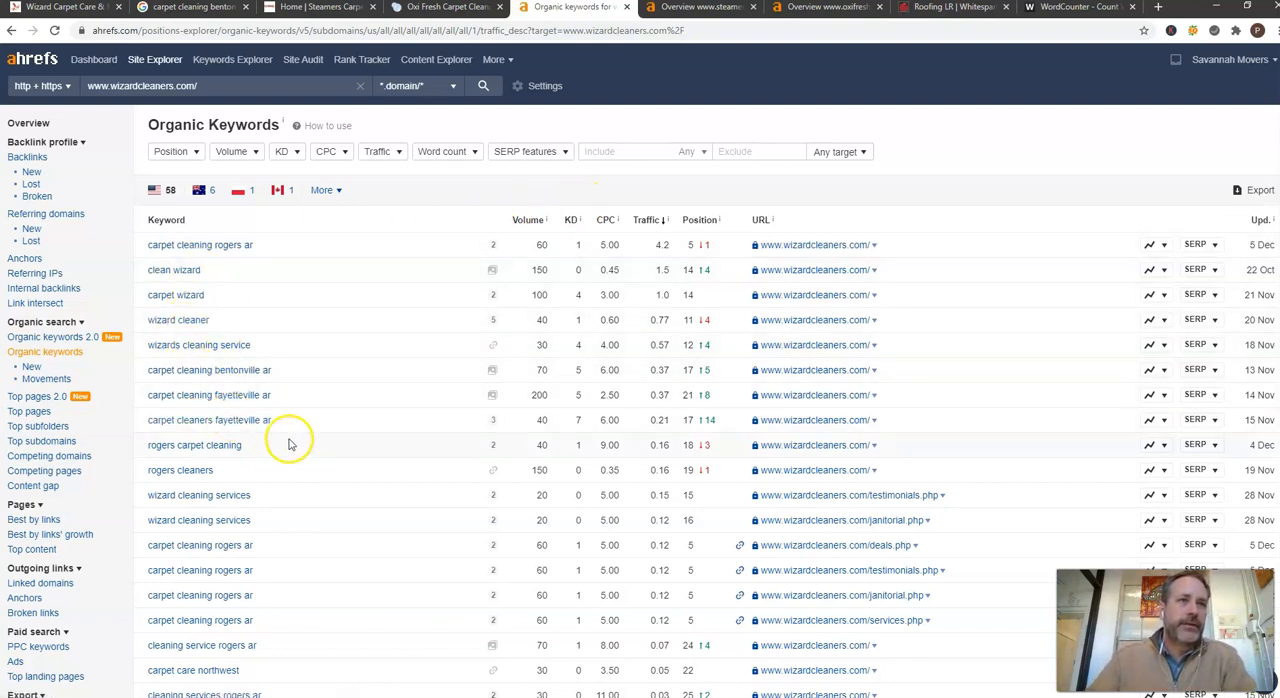
mouse_move(175, 375)
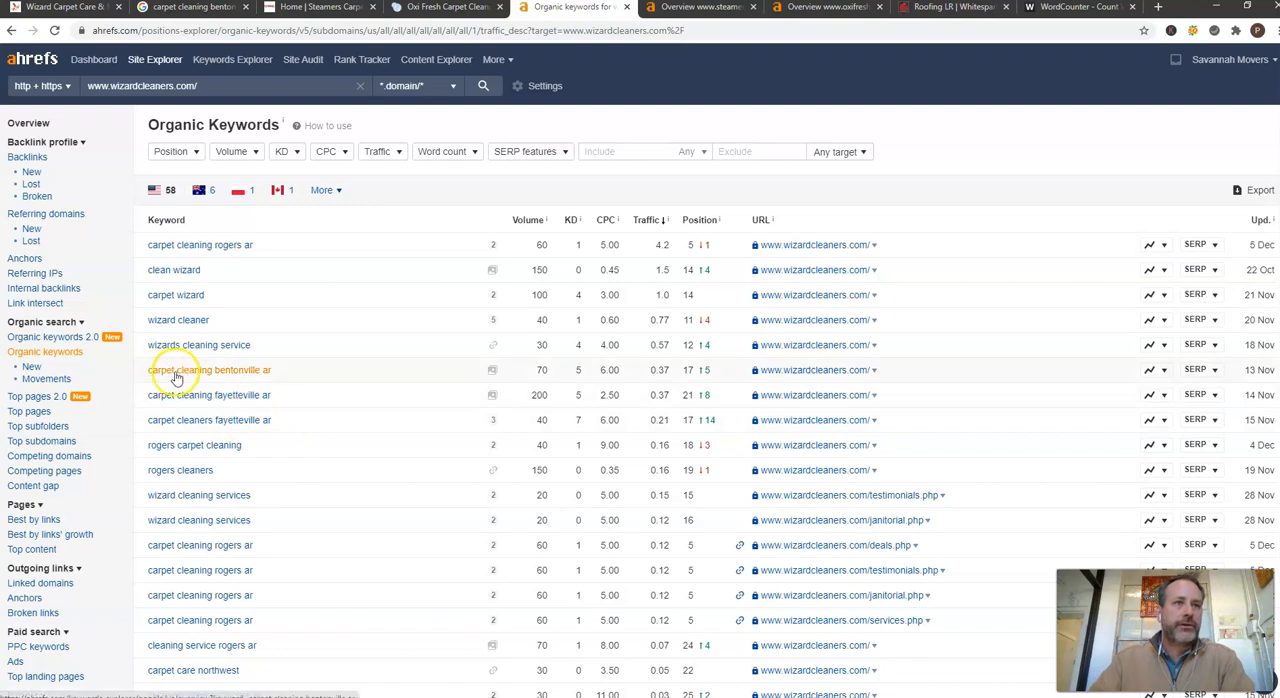
mouse_move(545, 370)
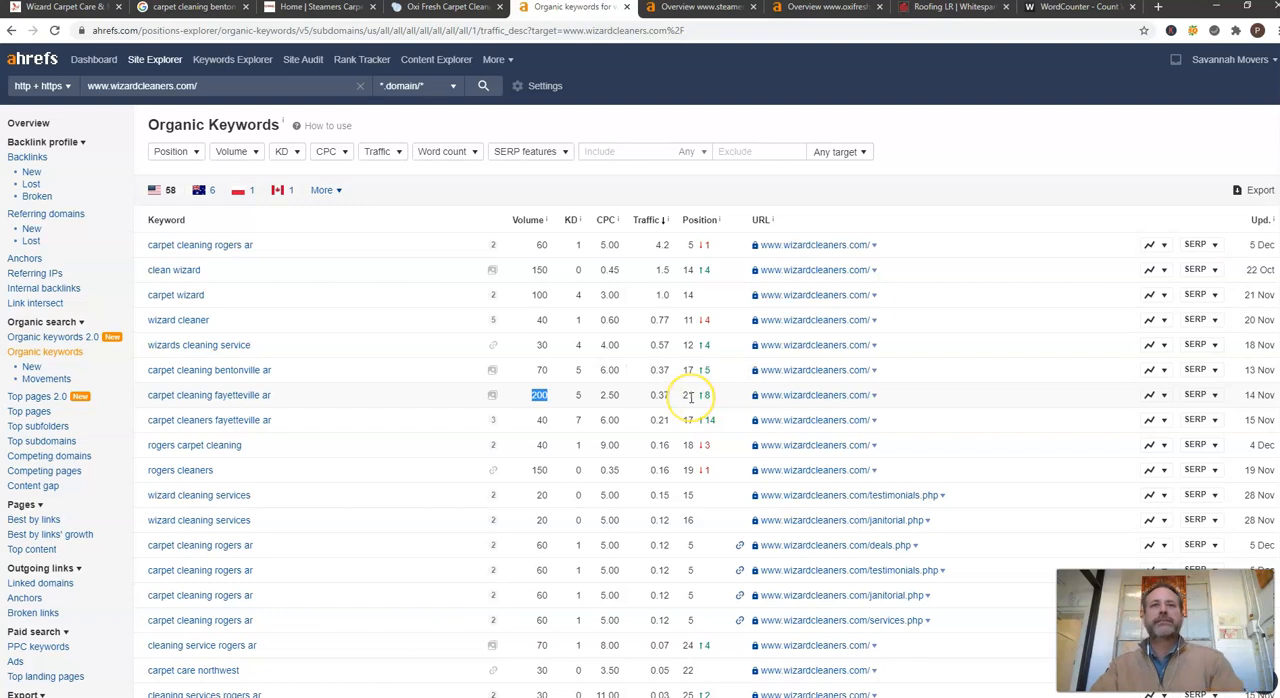
mouse_move(700, 395)
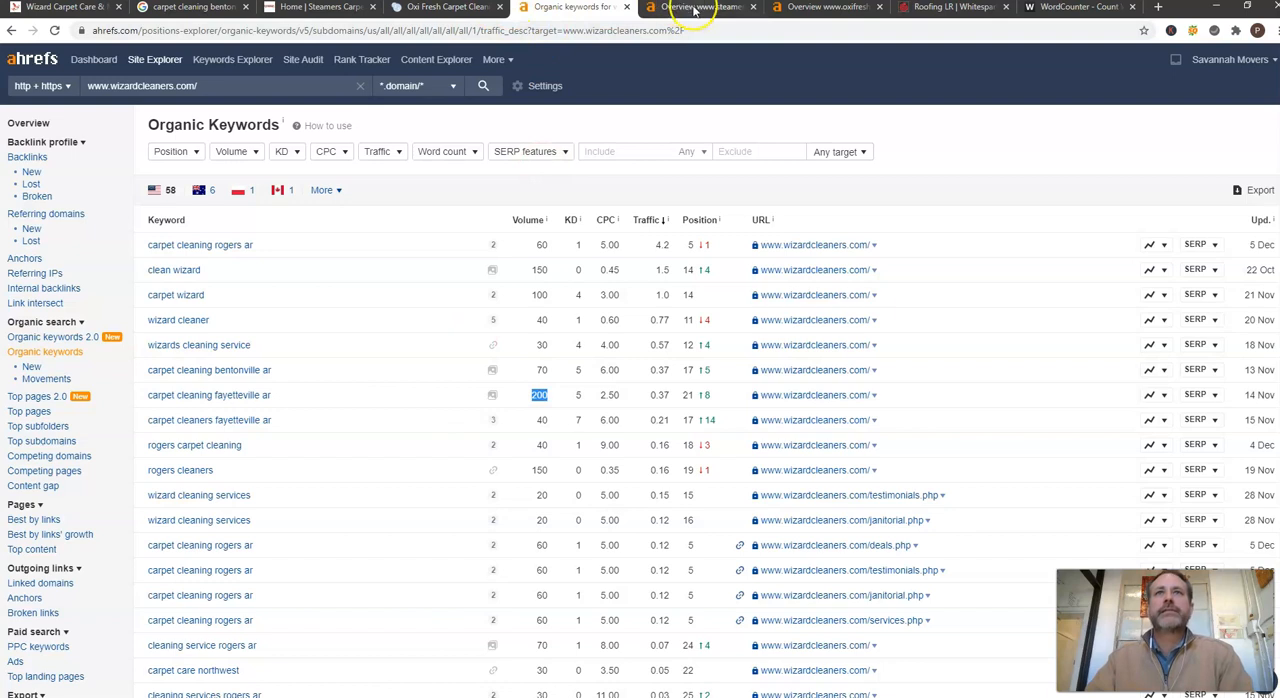
Step: Review the 'carpet cleaning bentonville ar' keyword suggestions, then move to the Whitespark roofing campaign
click(185, 7)
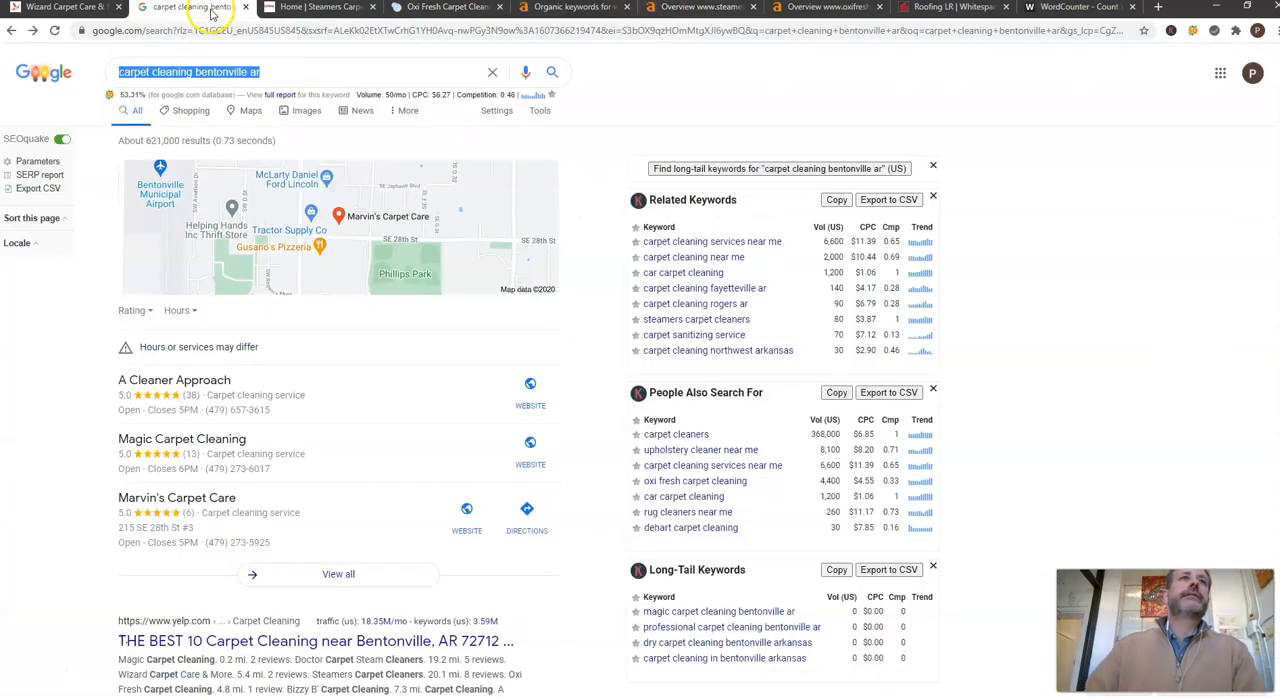
mouse_move(213, 555)
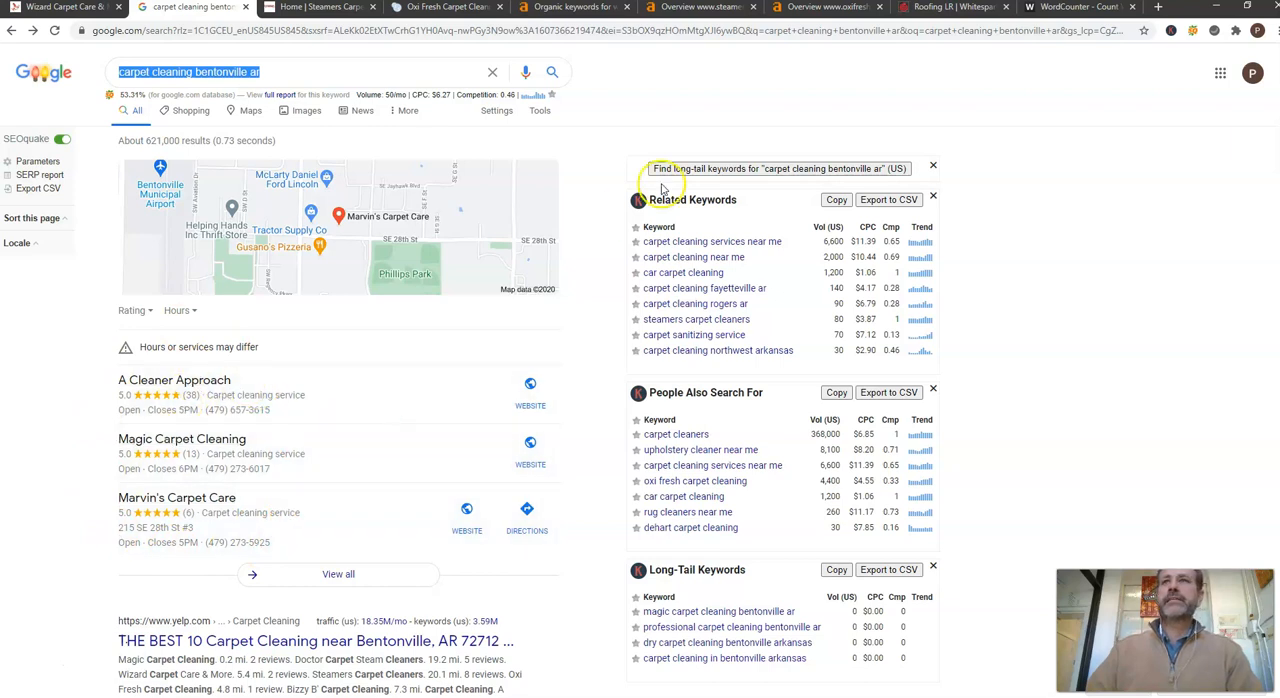
click(950, 7)
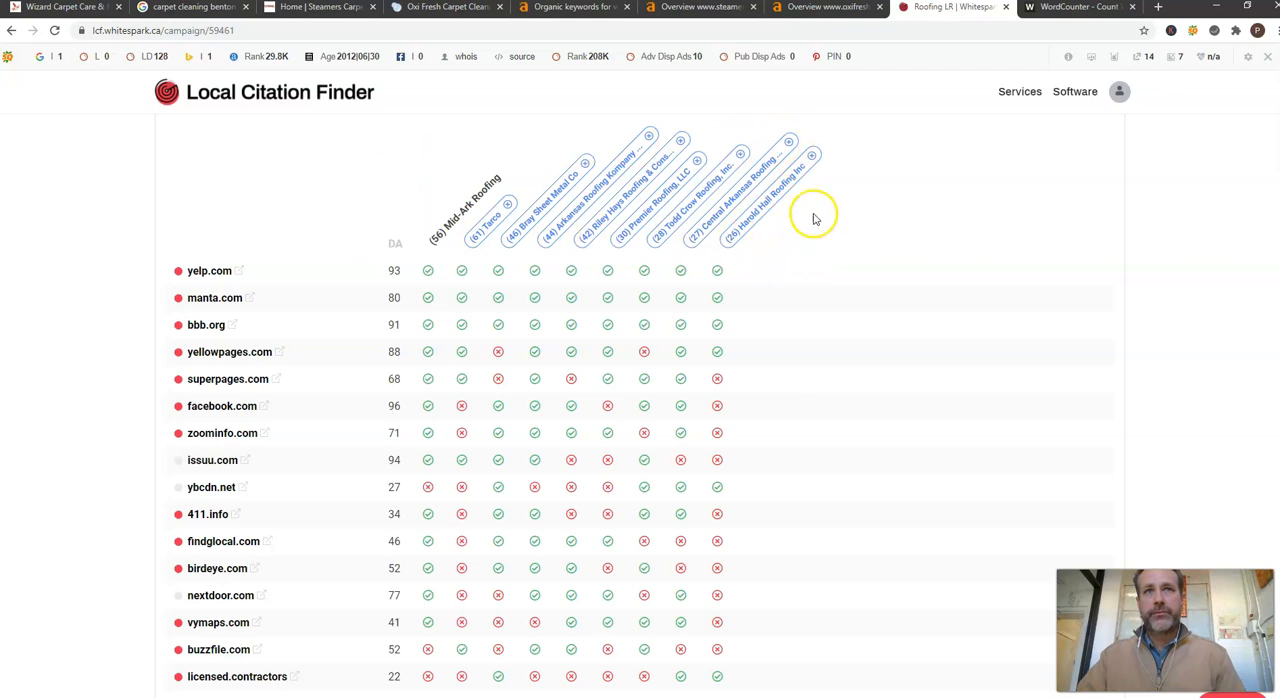
mouse_move(468, 205)
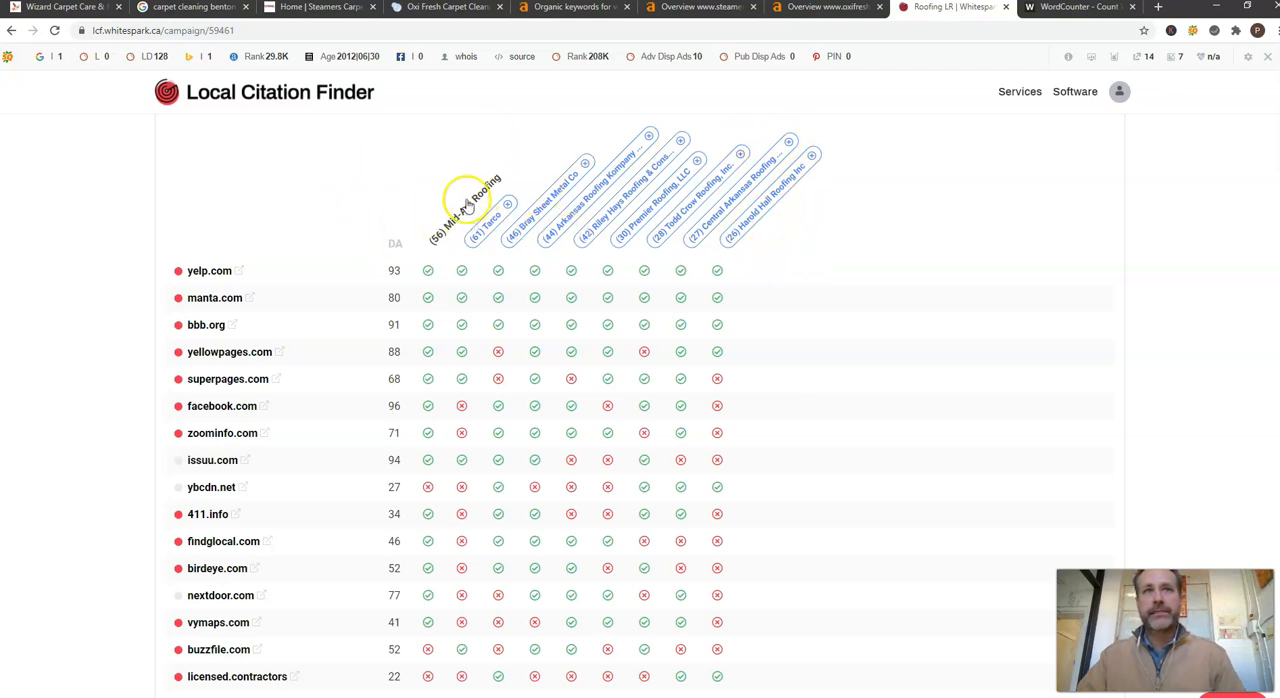
mouse_move(745, 238)
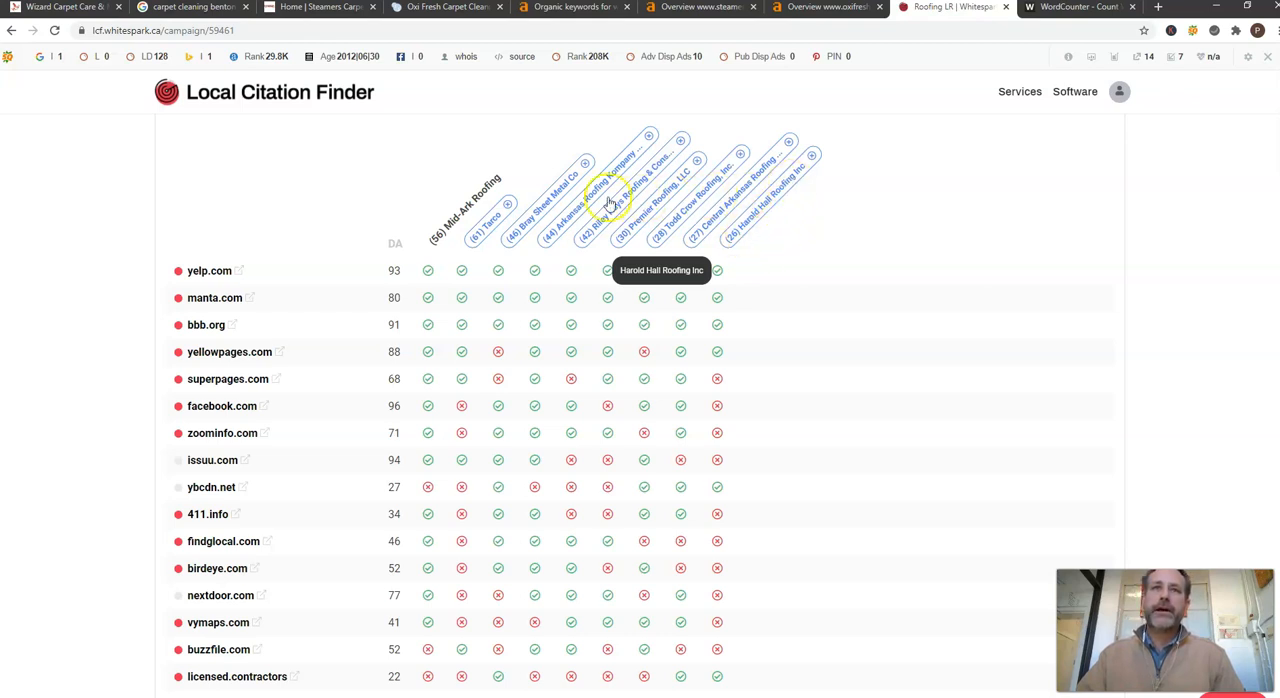
mouse_move(625, 243)
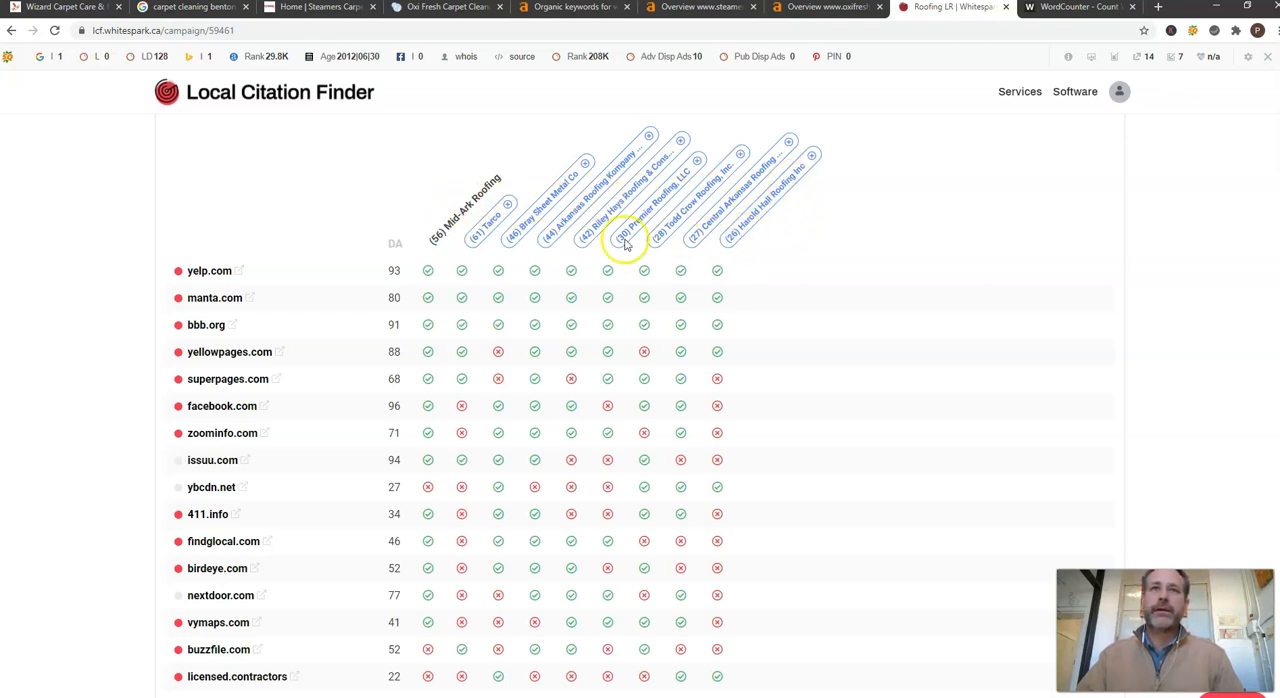
mouse_move(735, 242)
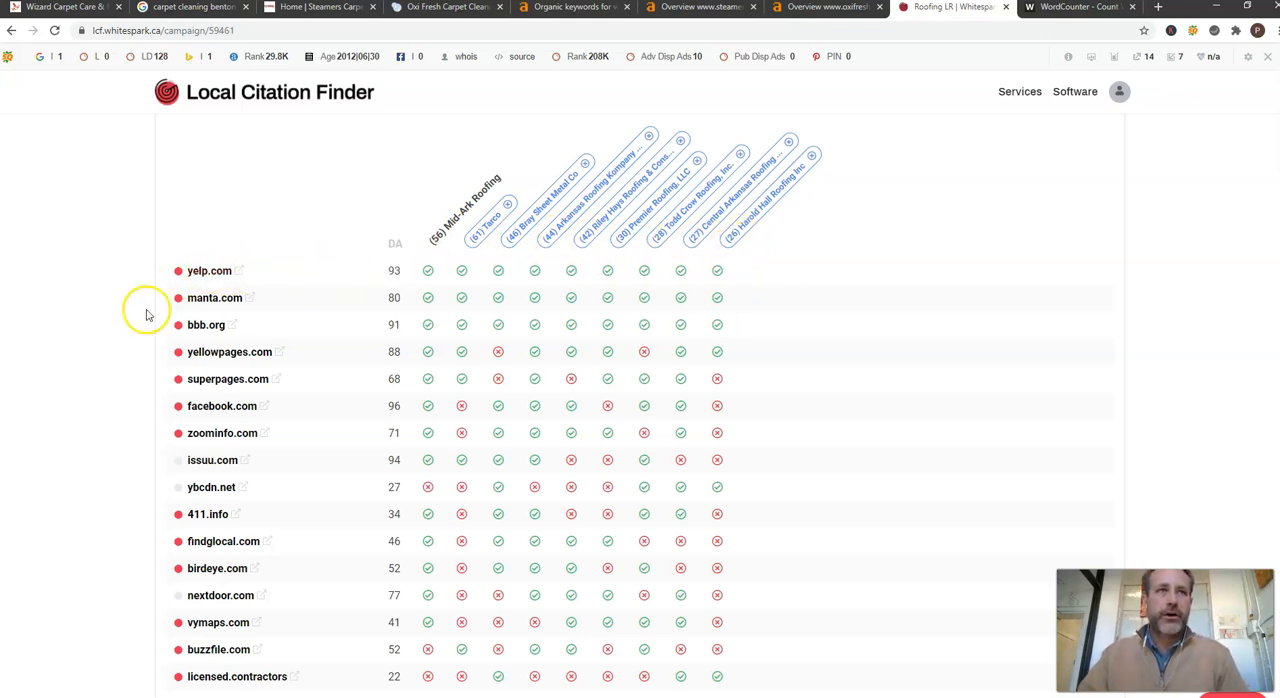
mouse_move(683, 325)
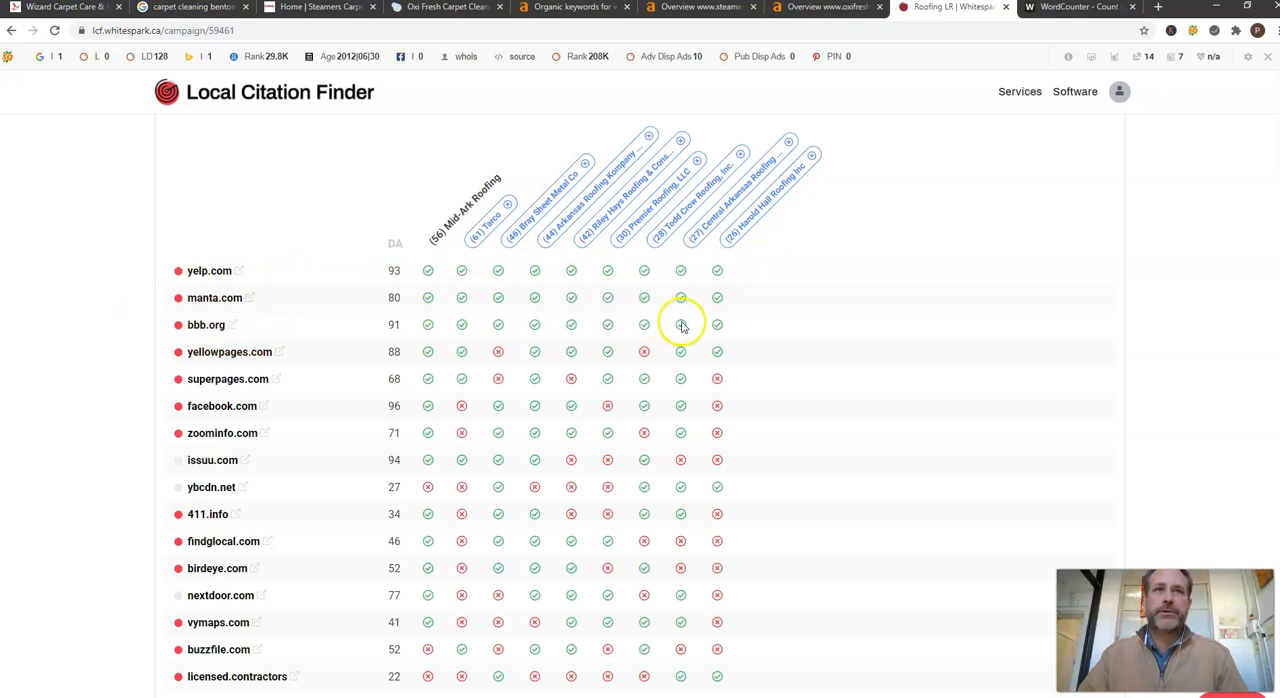
mouse_move(717, 378)
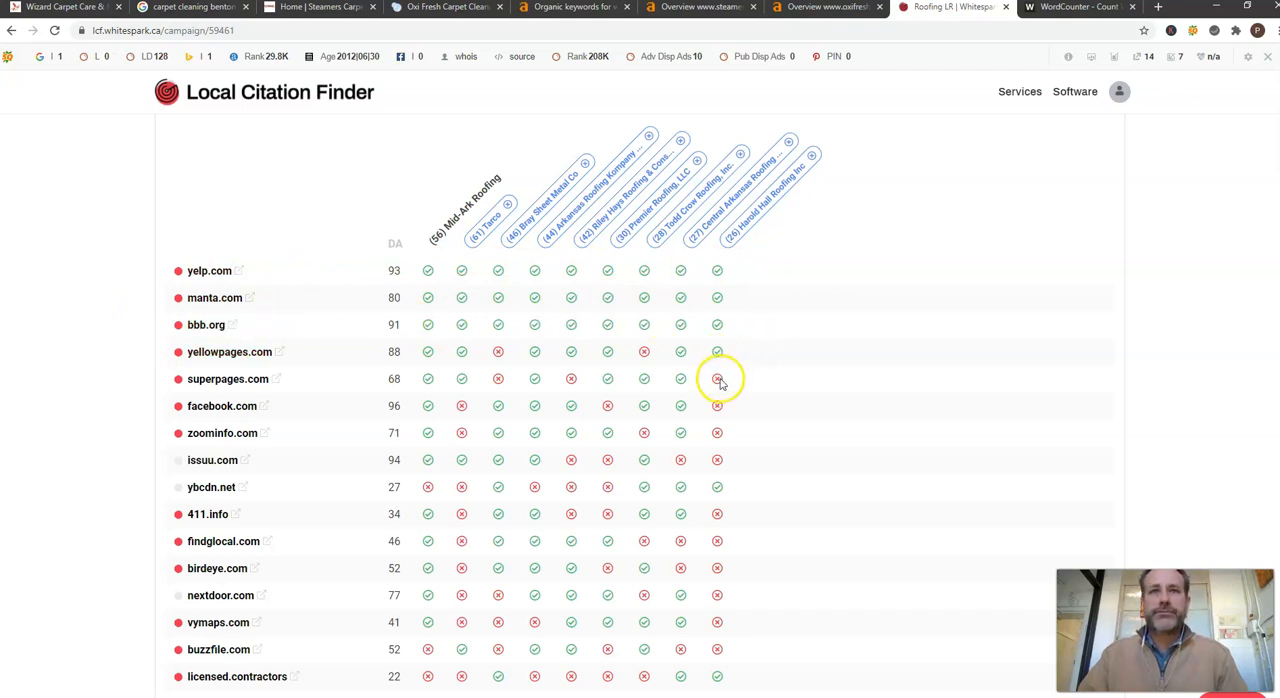
mouse_move(717, 440)
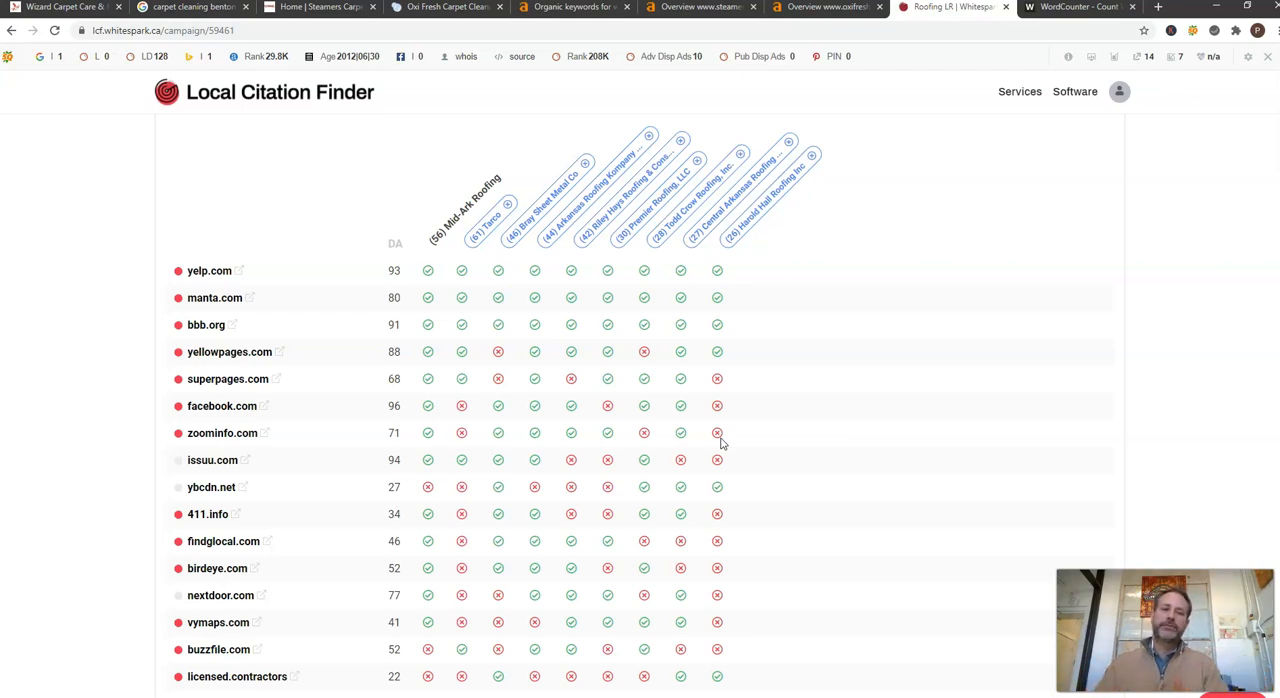
mouse_move(390, 75)
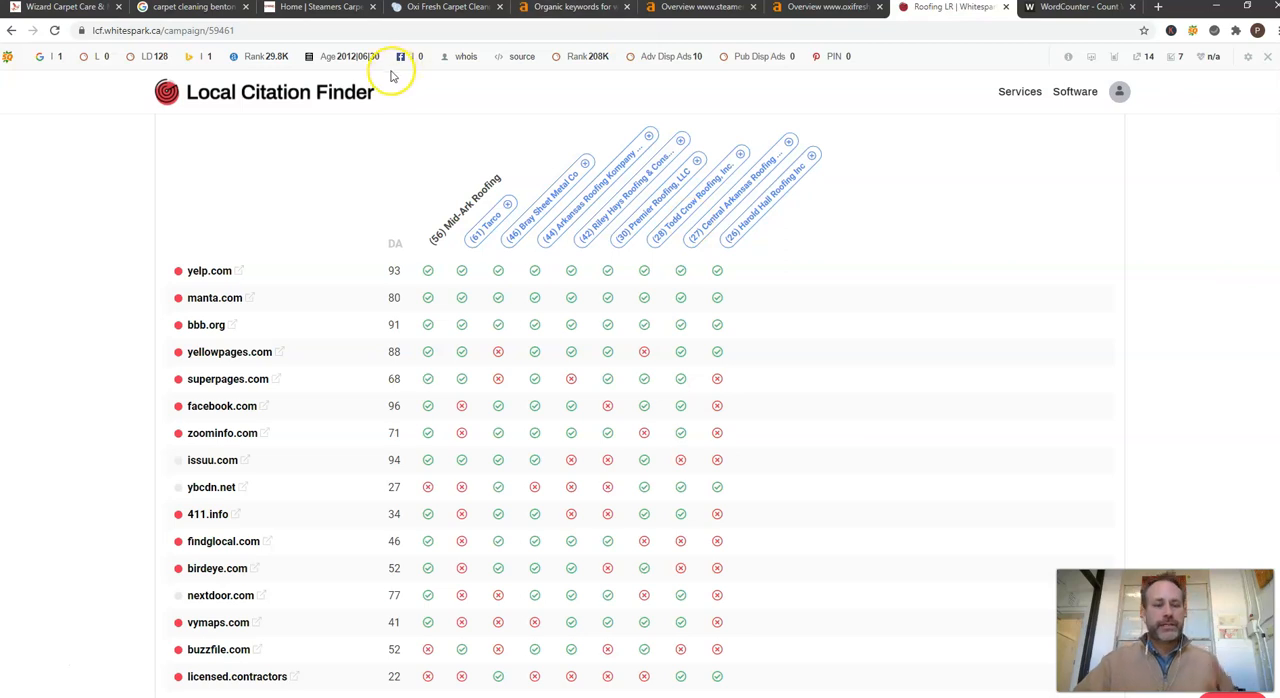
Step: After reviewing Mid-Ark Roofing's competitor citation grid, return to the wizardcleaners.com Ahrefs overview
click(570, 7)
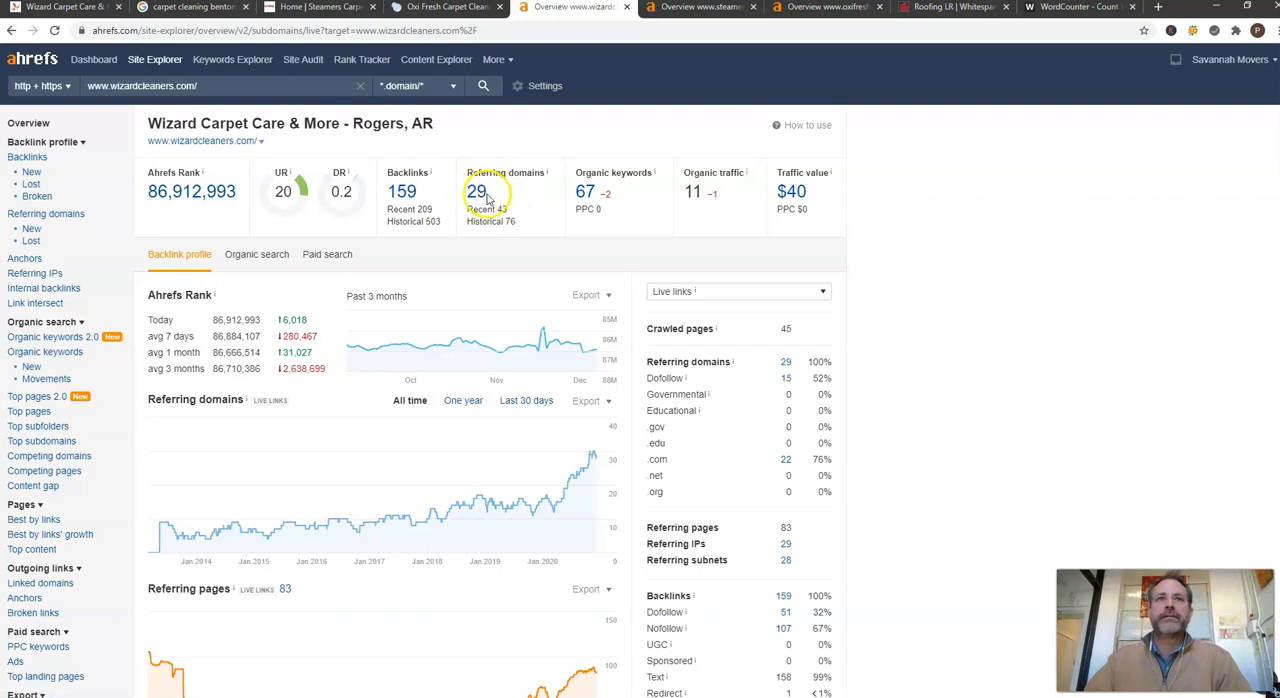
Step: Open the wizardcleaners.com referring domains report listing 29 linking domains
click(477, 191)
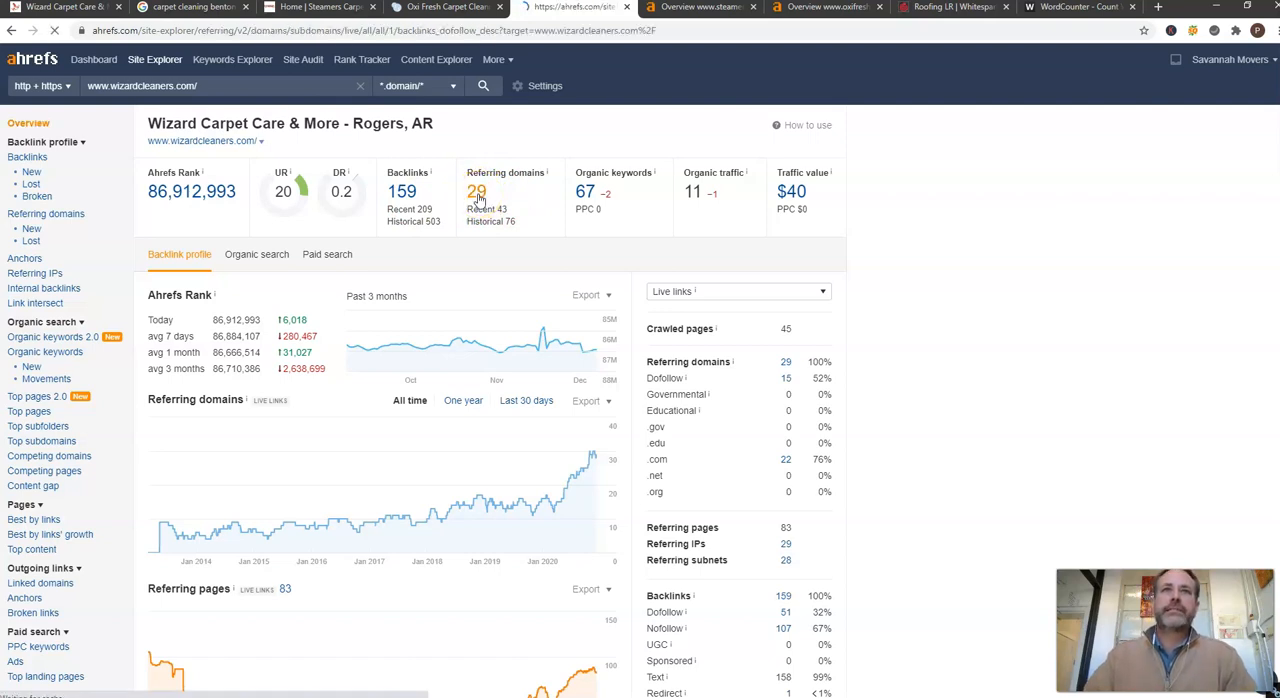
click(476, 191)
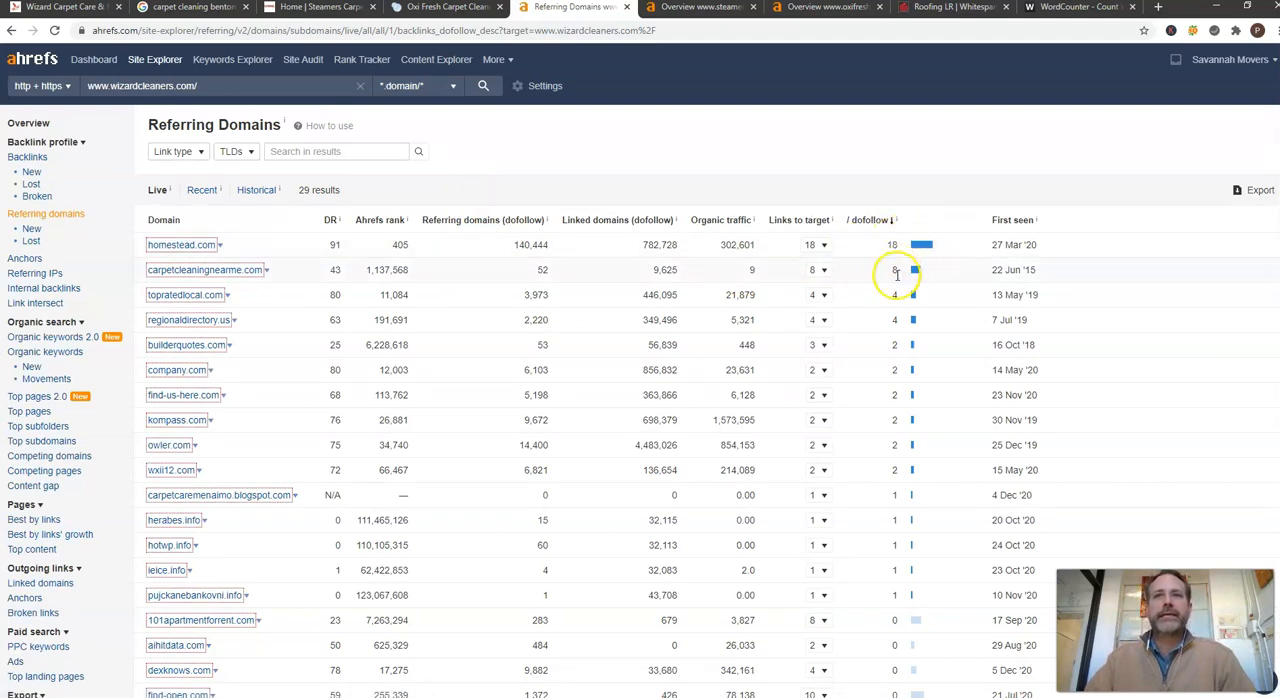
mouse_move(895, 270)
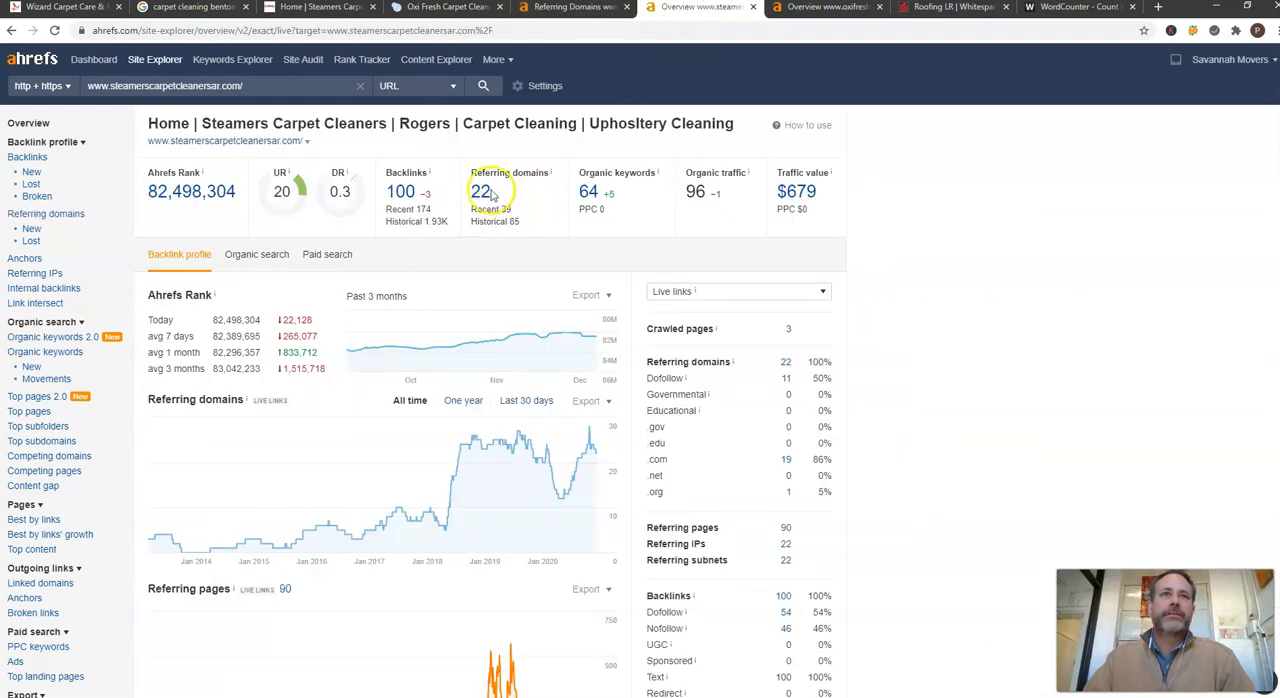
mouse_move(400, 191)
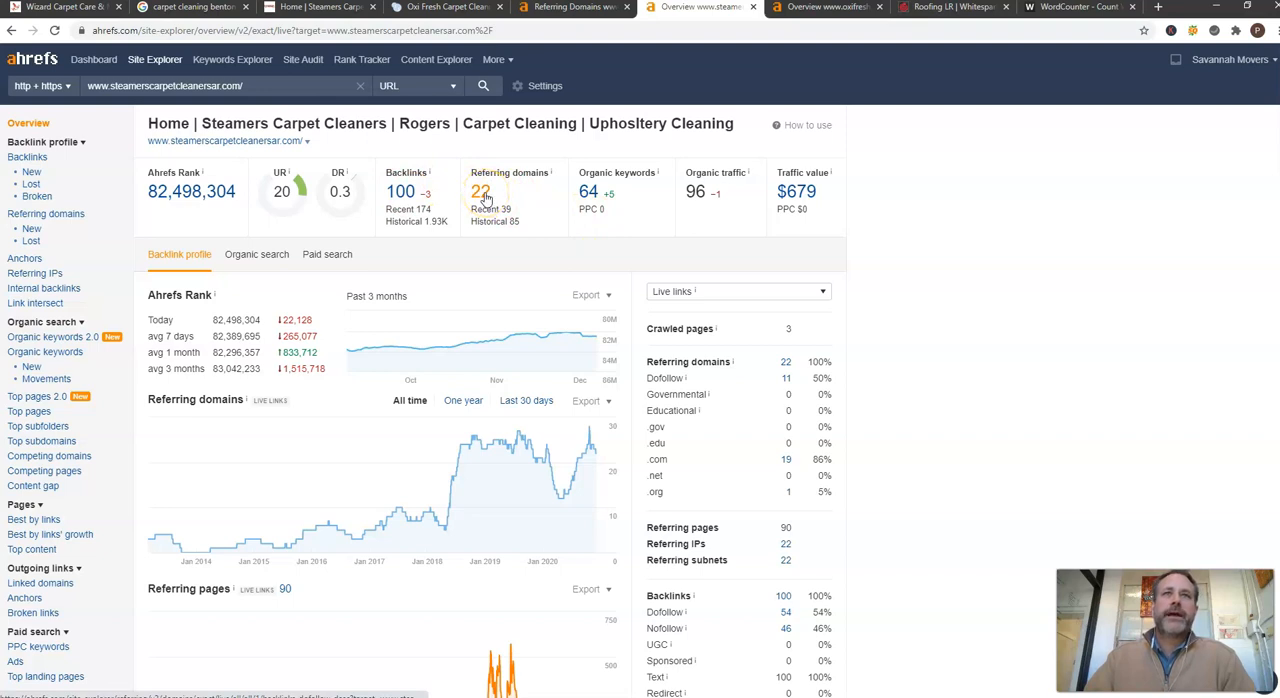
Step: Open the 22 referring domains for steamerscarpetcleanersar.com from its overview
click(481, 191)
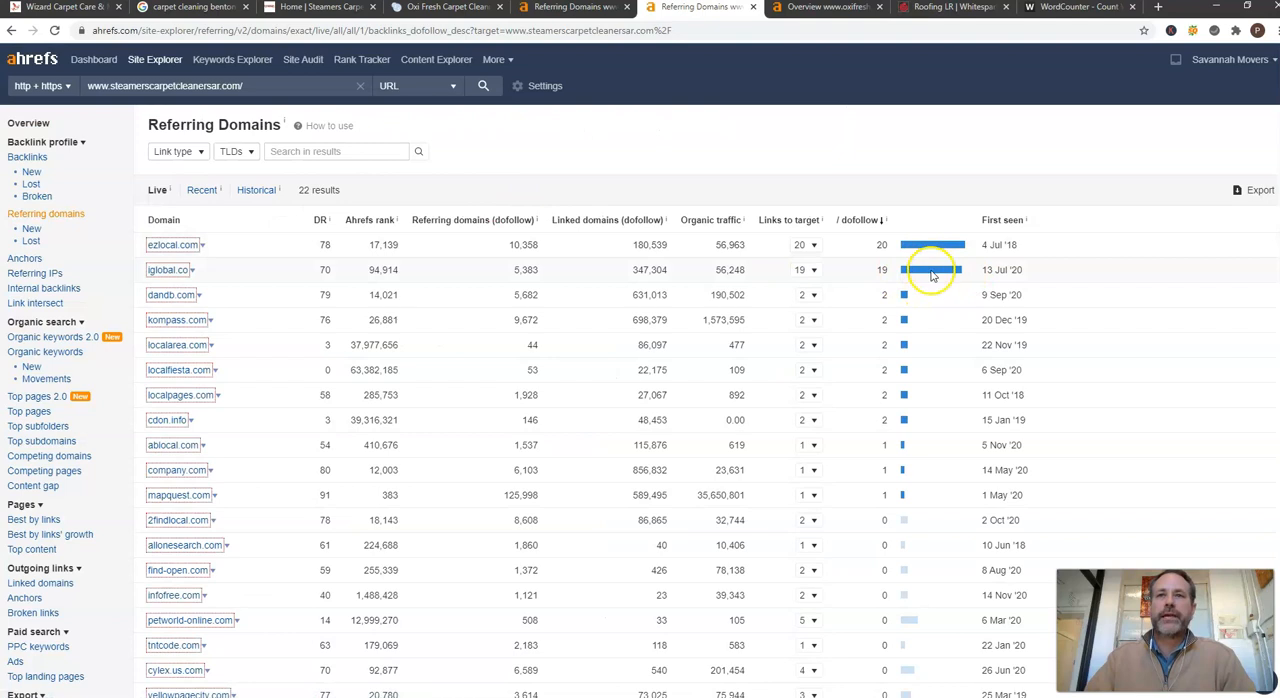
mouse_move(905, 285)
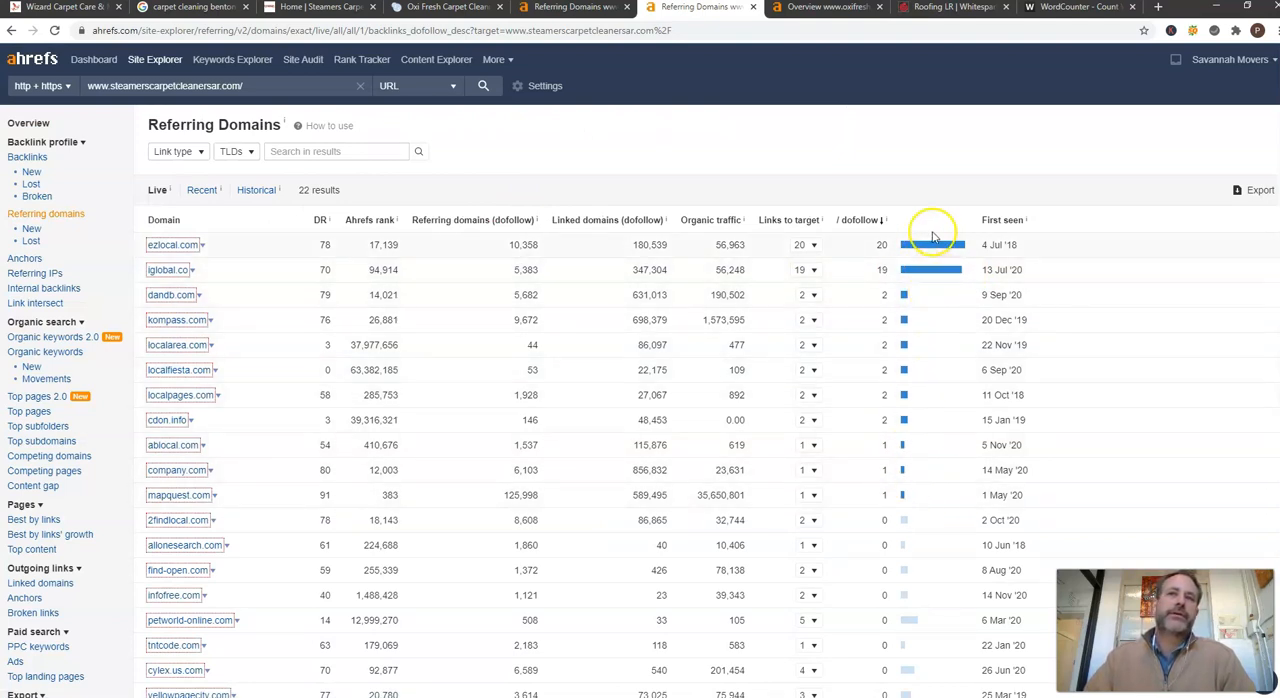
mouse_move(985, 294)
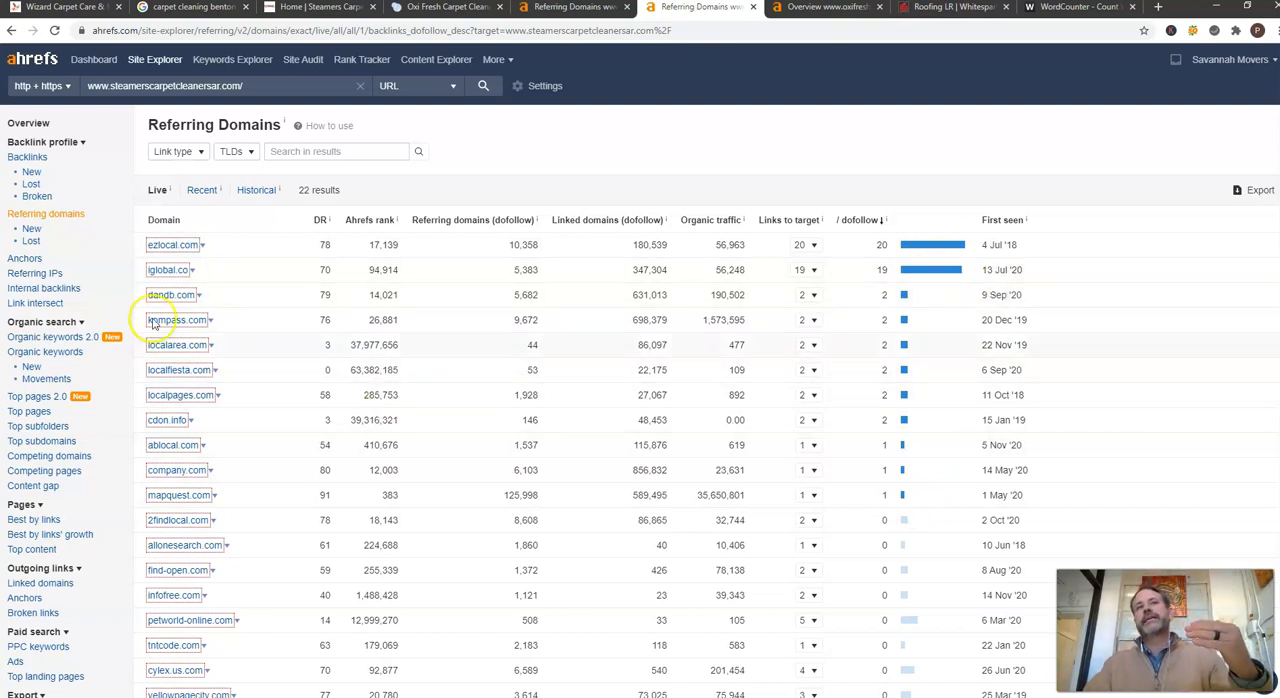
mouse_move(815, 165)
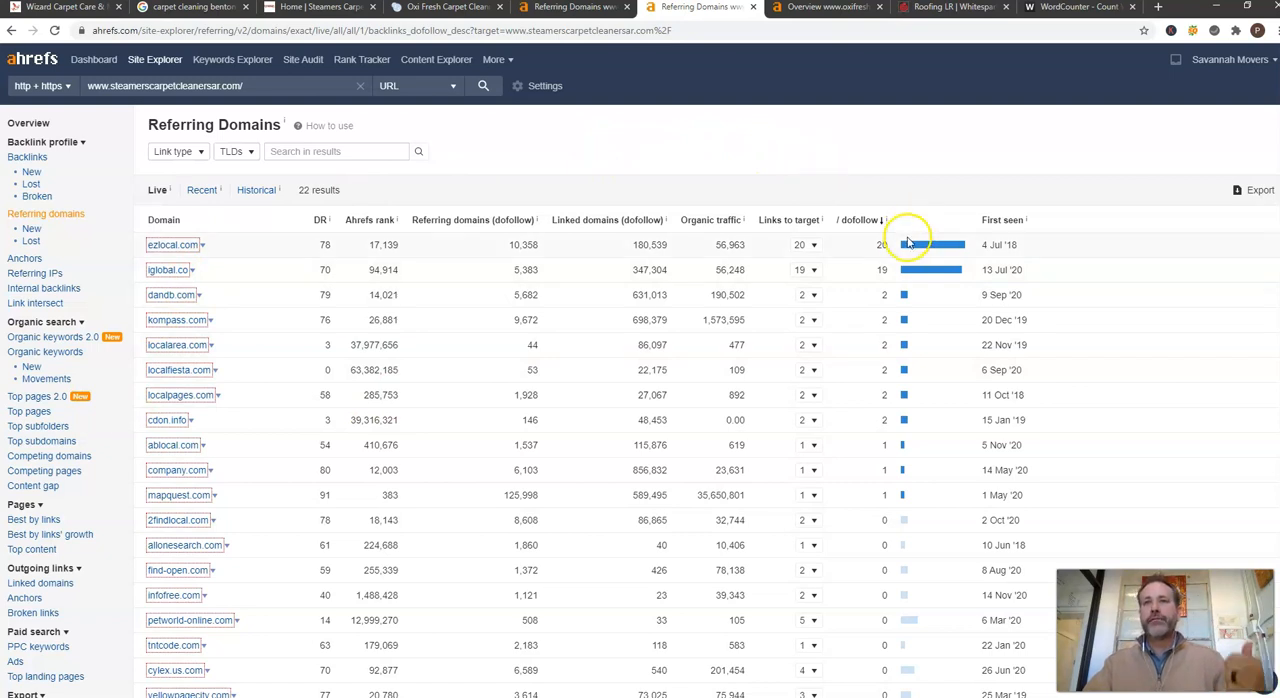
mouse_move(918, 278)
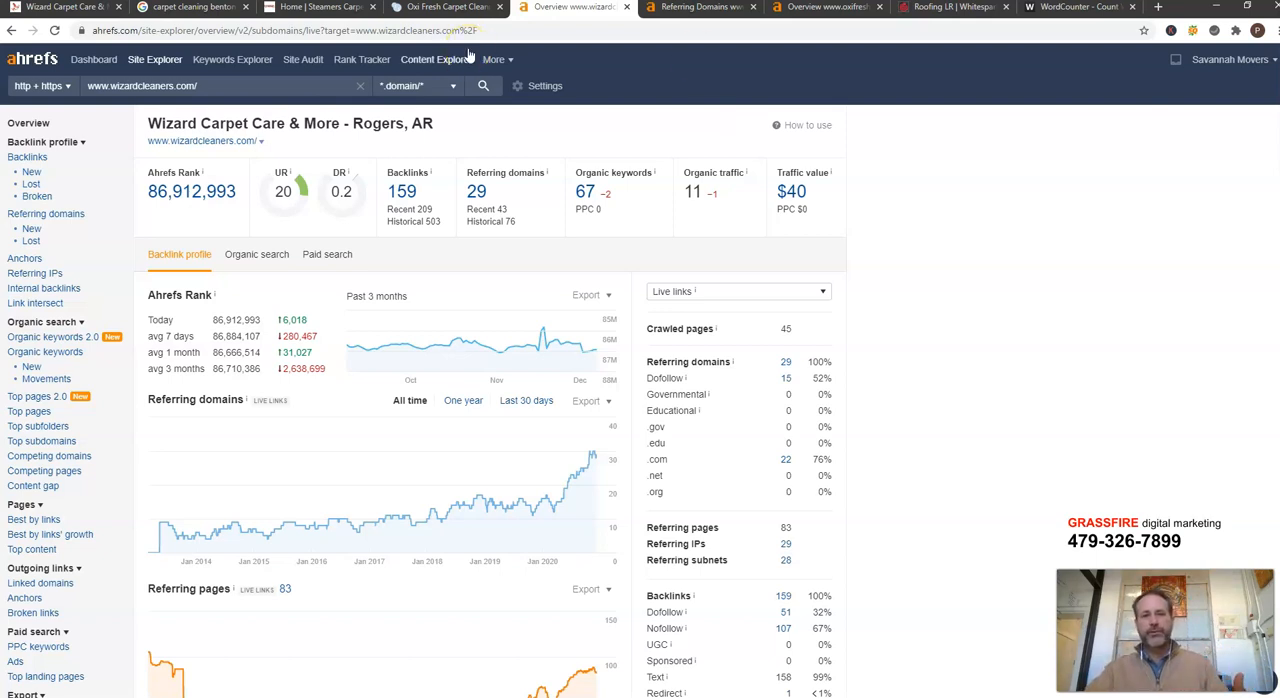
mouse_move(190, 8)
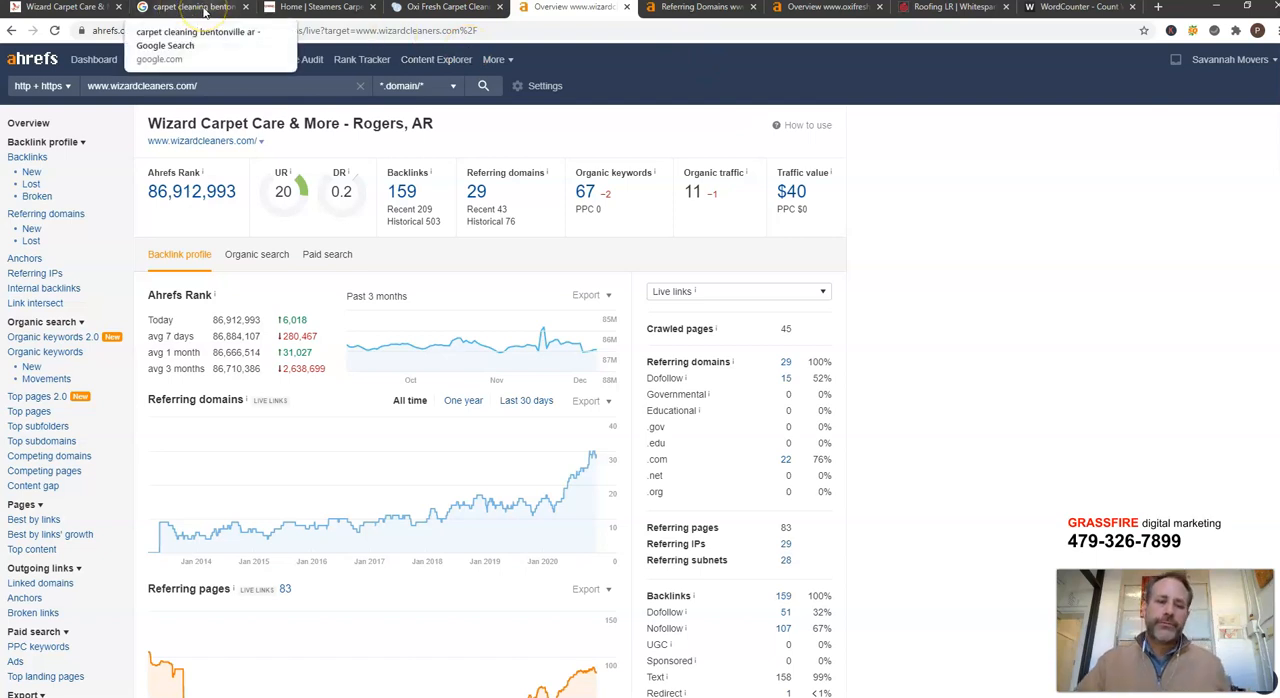